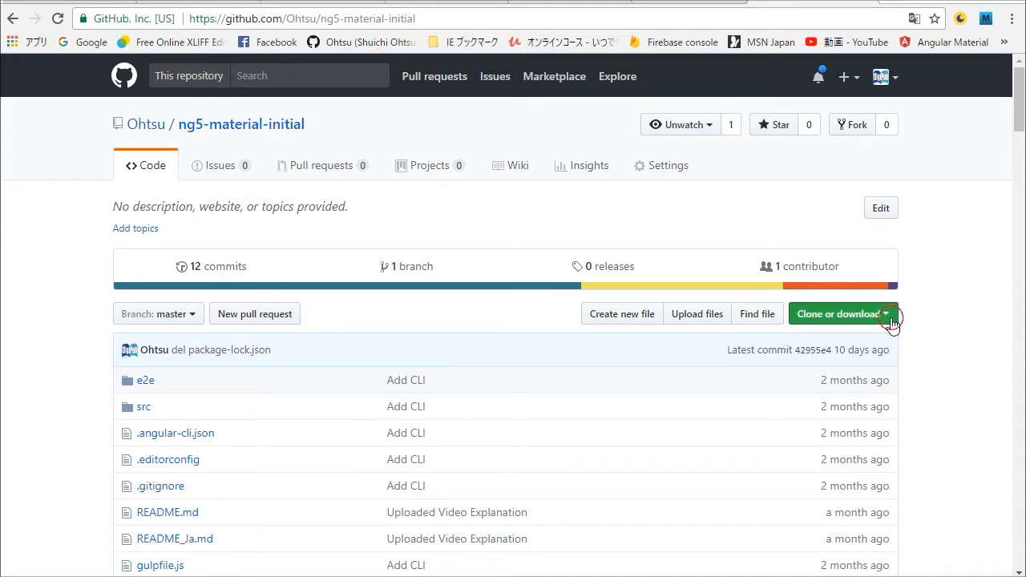
# Copy the HTTPS clone URL of the ng5-material-initial repository from its Clone or download menu.
pyautogui.click(837, 312)
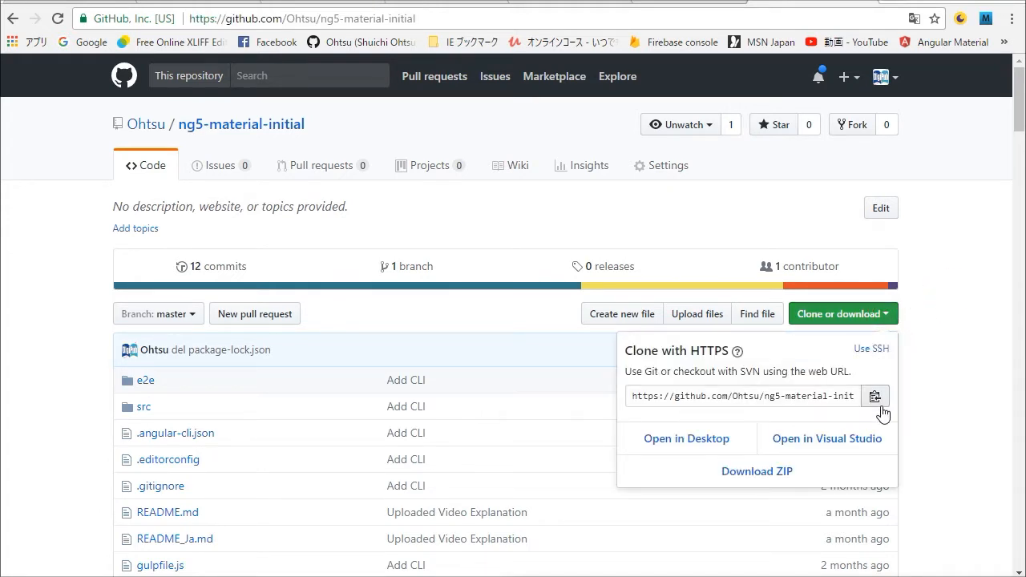
pyautogui.click(876, 396)
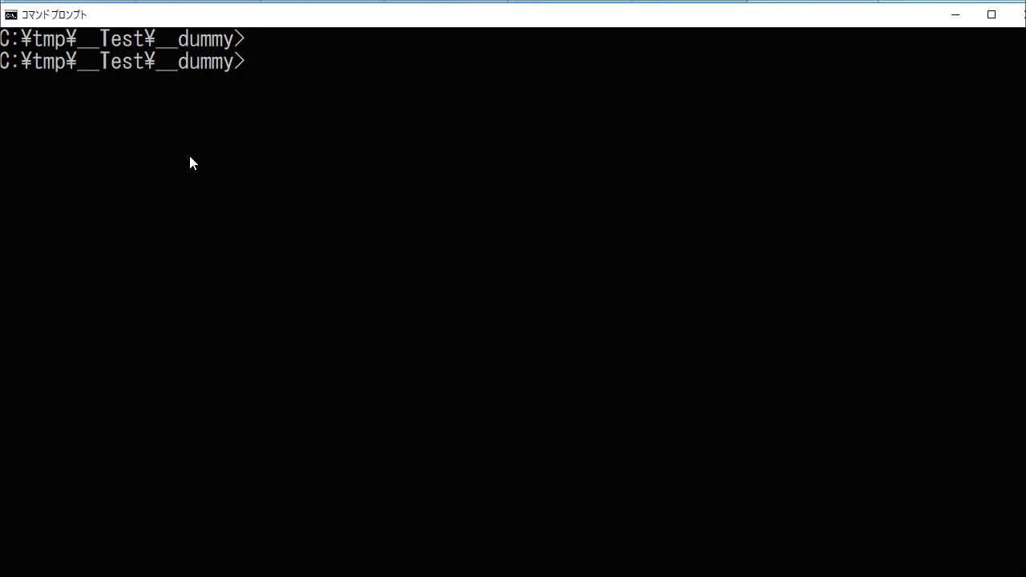
pyautogui.write('git')
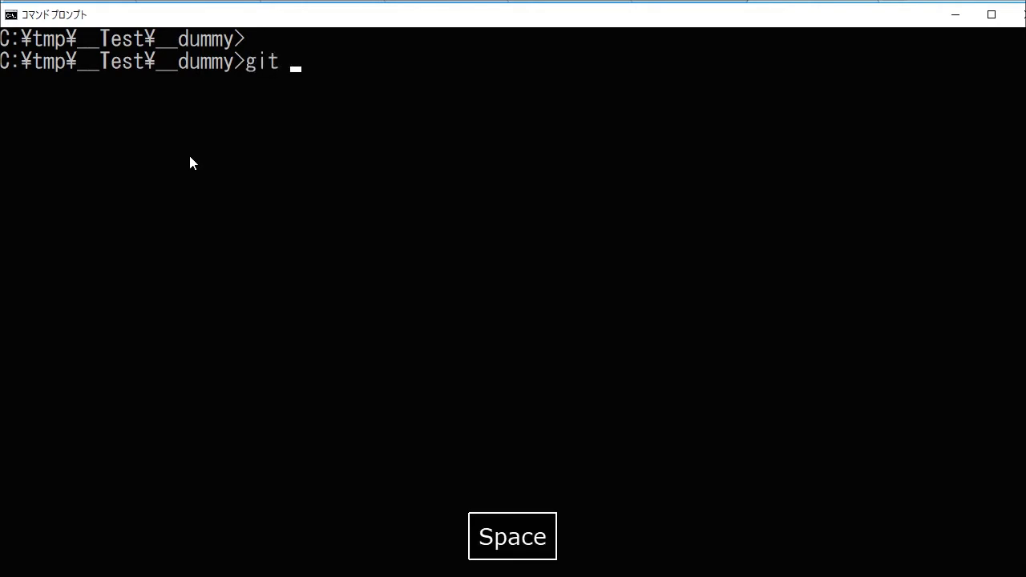
pyautogui.write('clone')
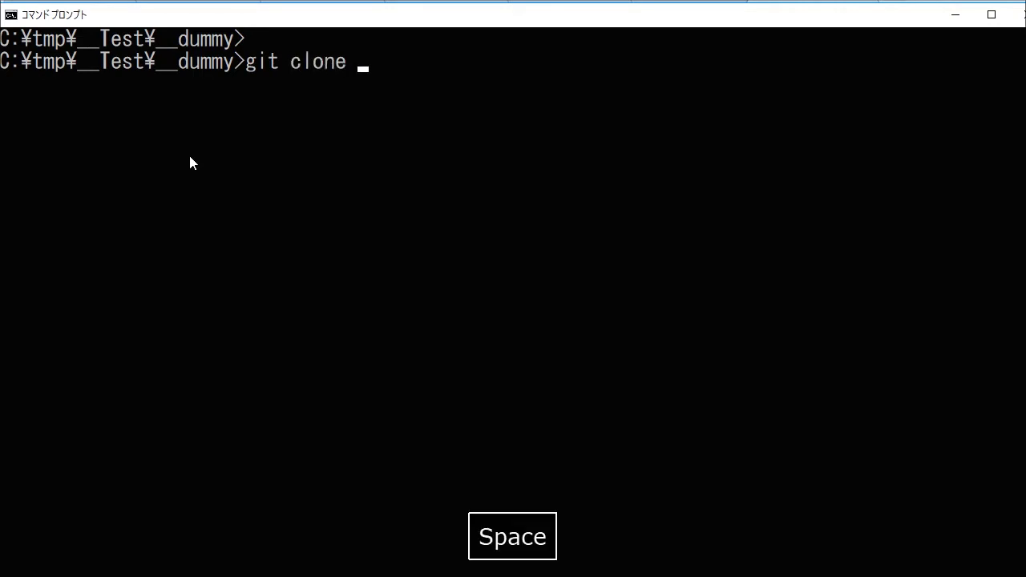
pyautogui.press('ctrl+v')
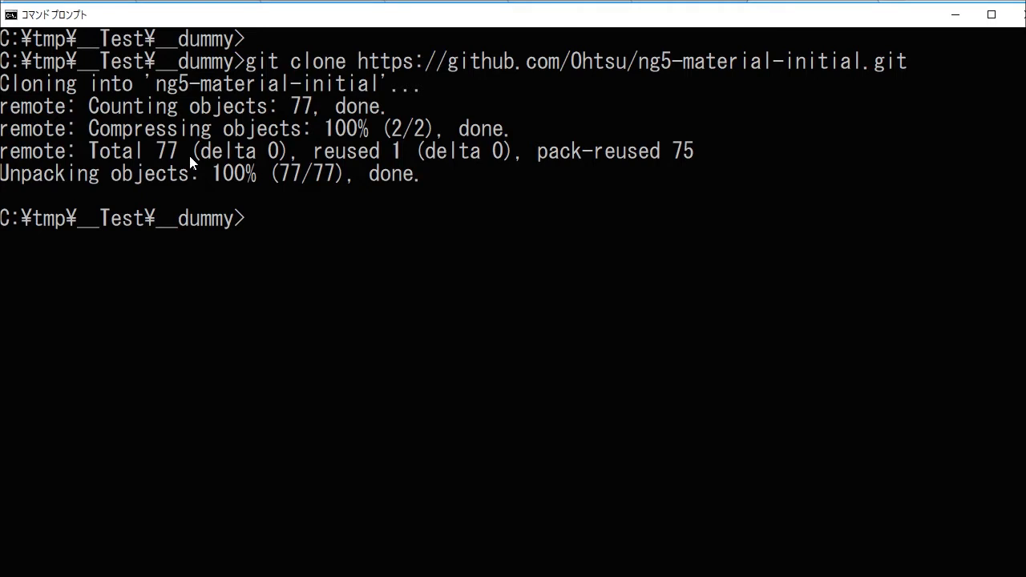
pyautogui.write('git clone https://github.com/Ohtsu/ng5-material-initial')
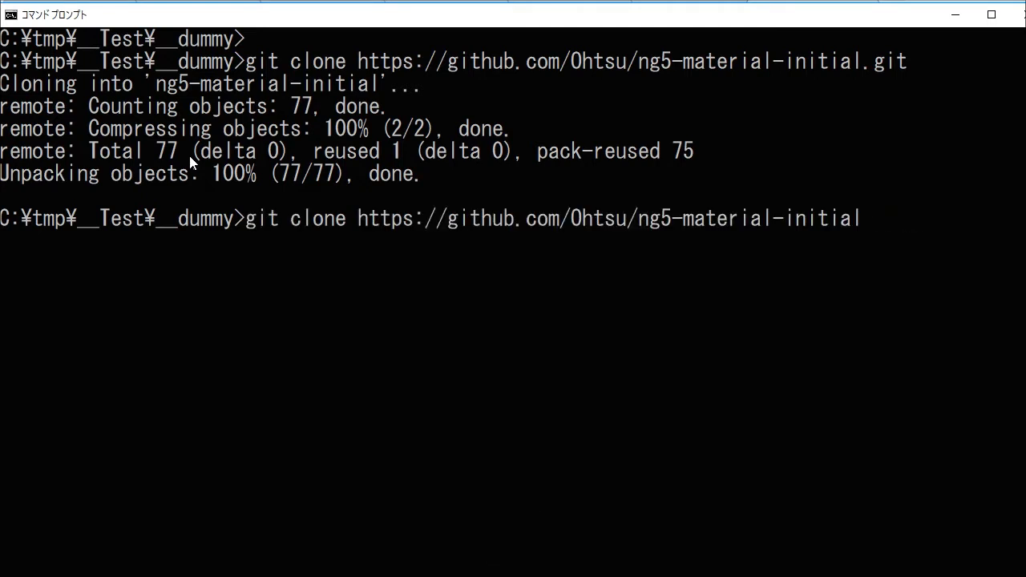
# Change directory into the newly cloned ng5-material-initial folder.
pyautogui.press('Left')
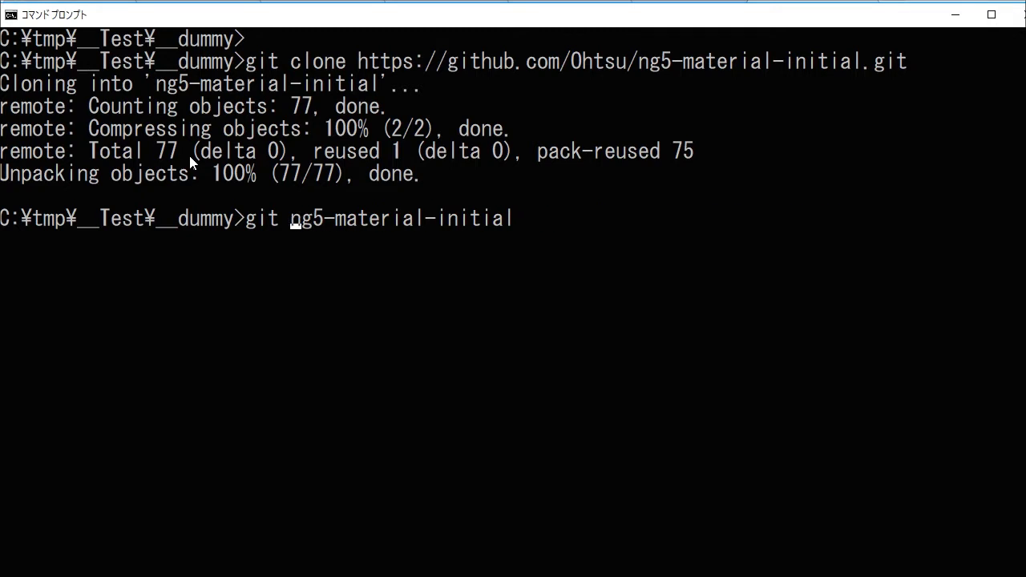
pyautogui.write('cd')
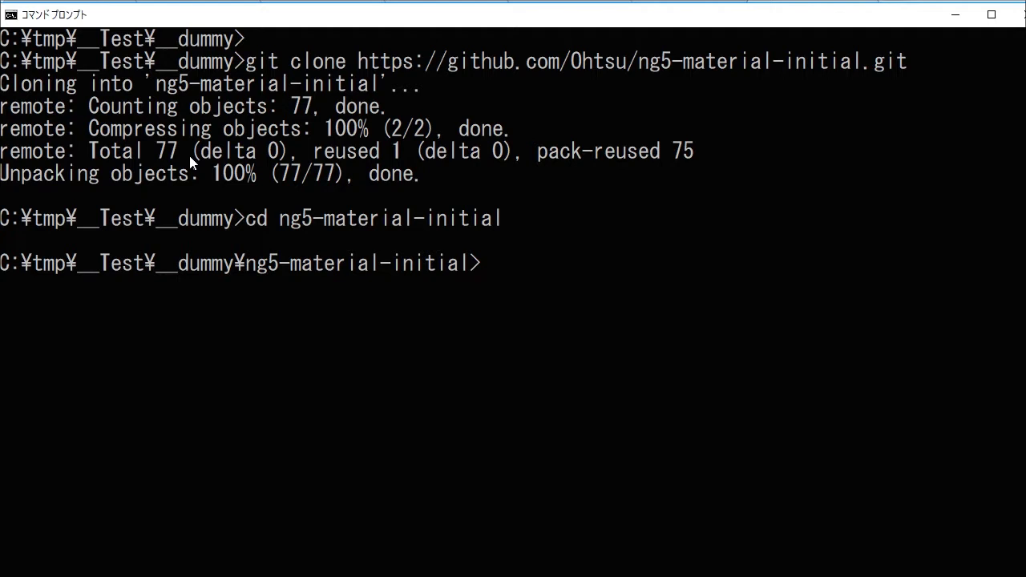
# Run npm install to add the project's 1544 dependency packages, then clear the screen with cls.
pyautogui.write('npm')
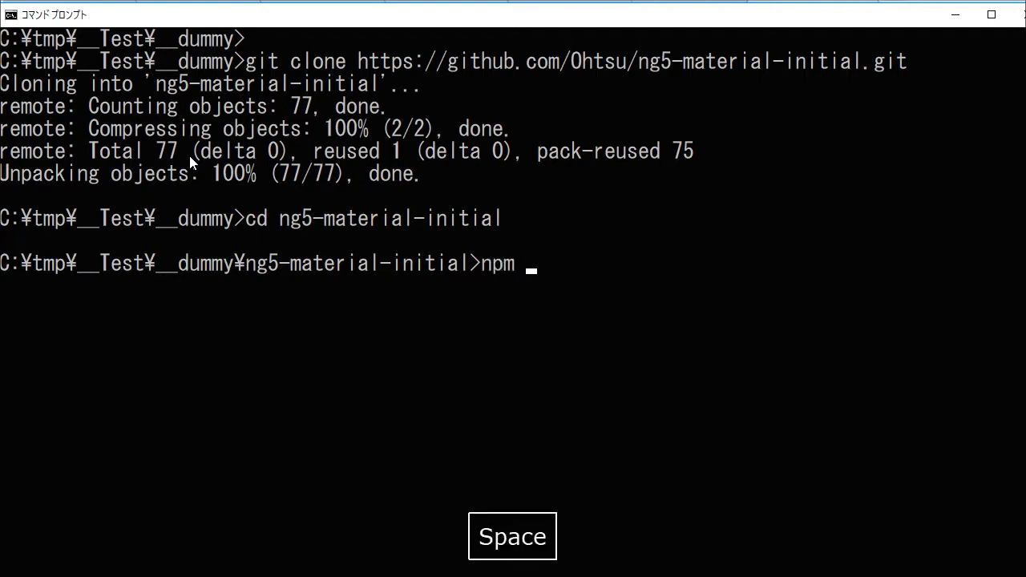
pyautogui.write('i')
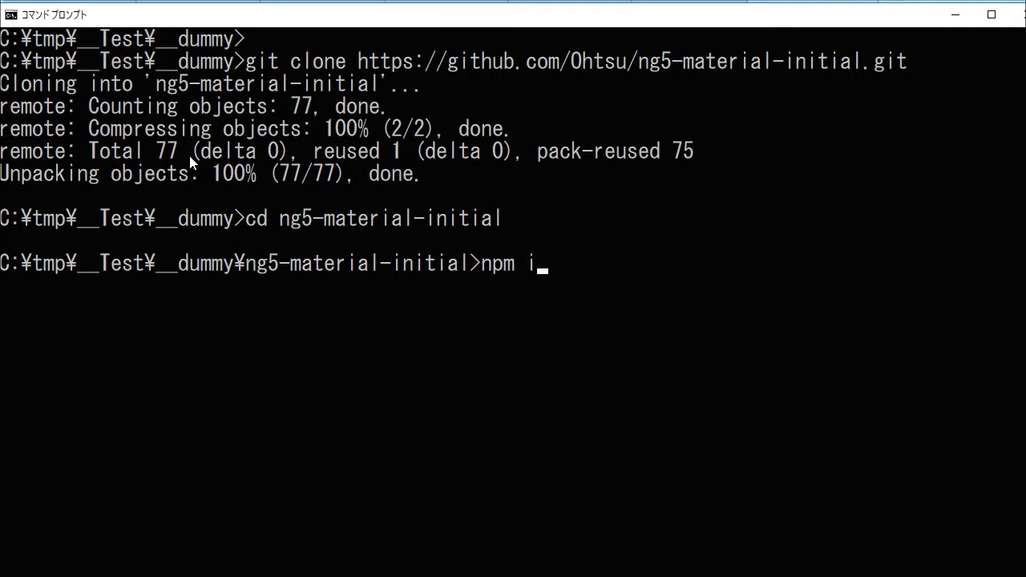
pyautogui.write('ns')
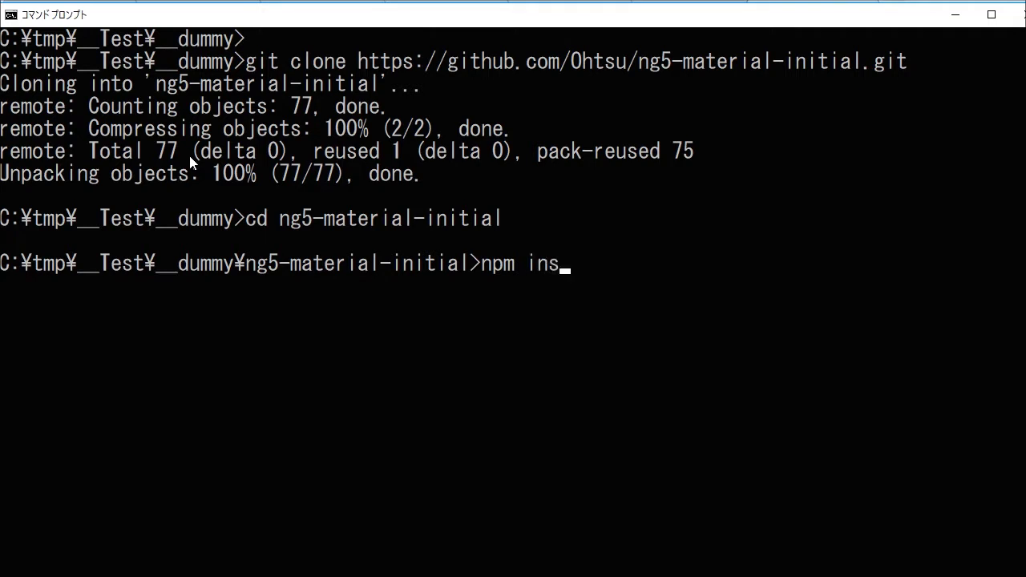
pyautogui.write('tall')
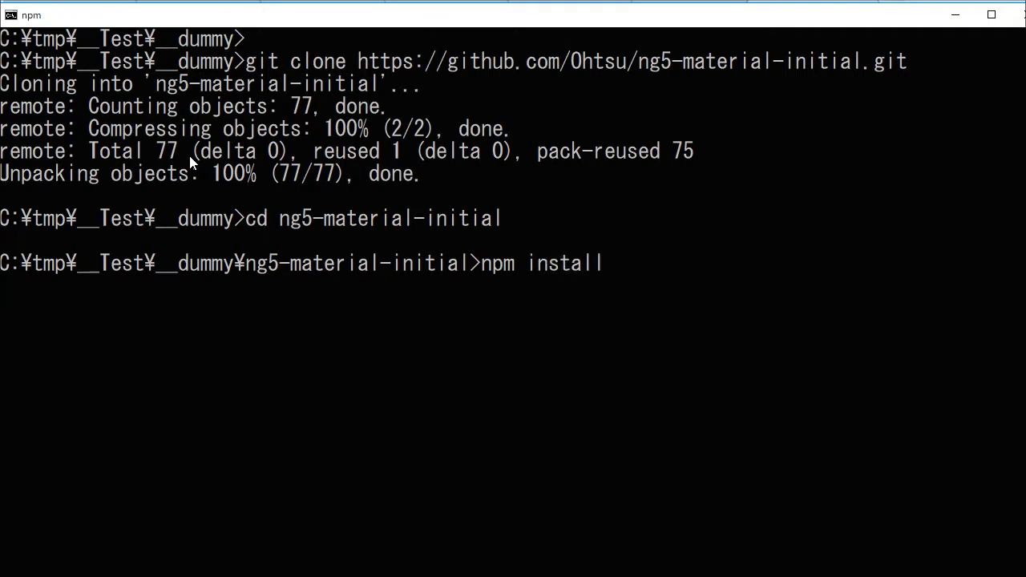
pyautogui.press('Return')
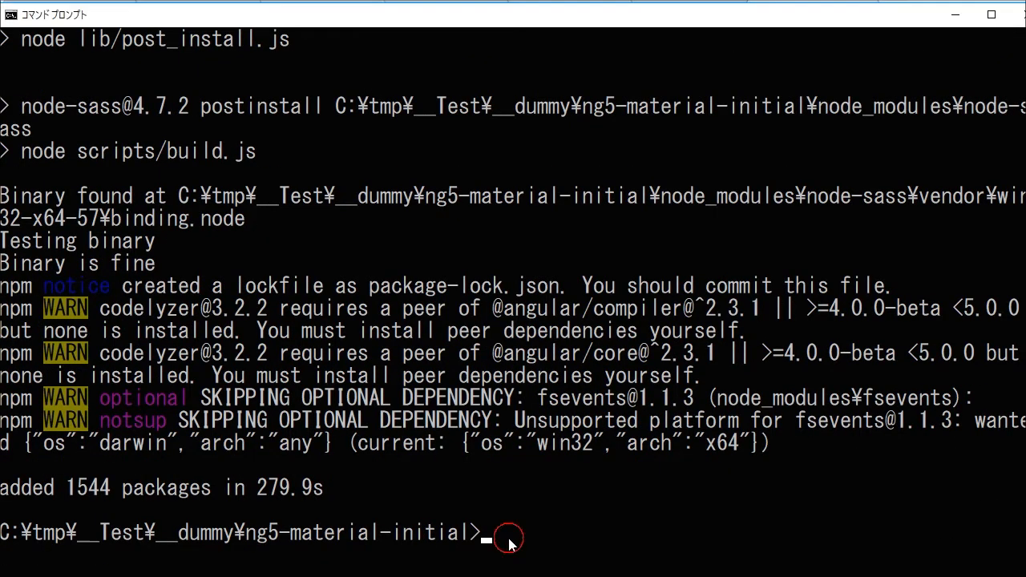
pyautogui.write('cls')
pyautogui.write('code')
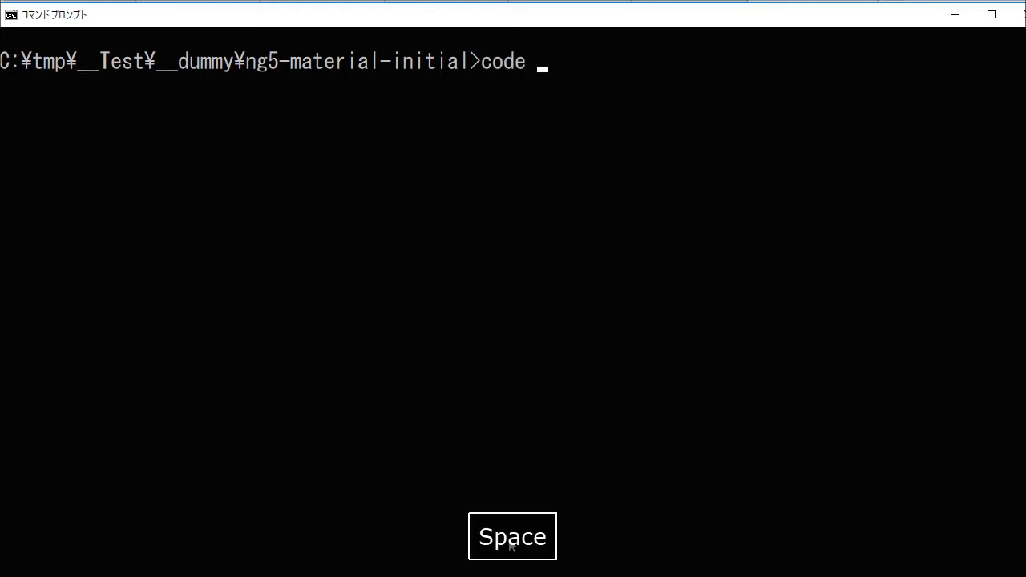
# Launch Visual Studio Code on the current folder with code.
pyautogui.write('.')
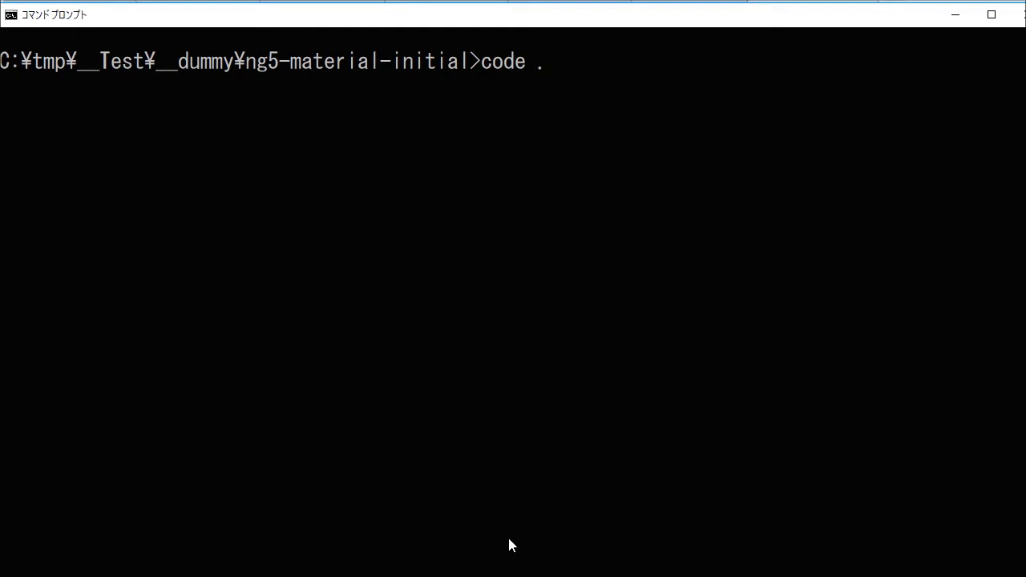
pyautogui.press('Return')
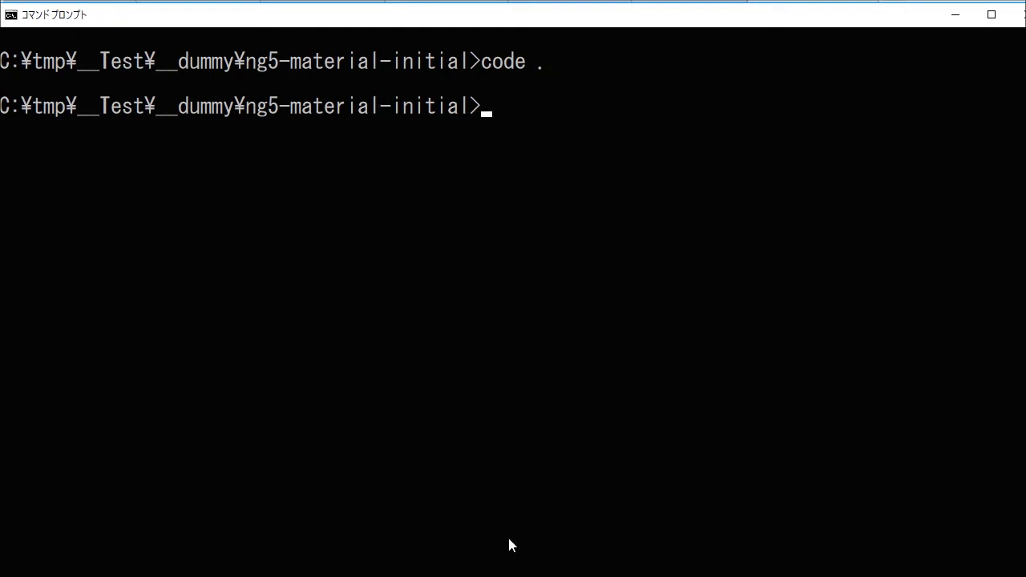
pyautogui.press('Return')
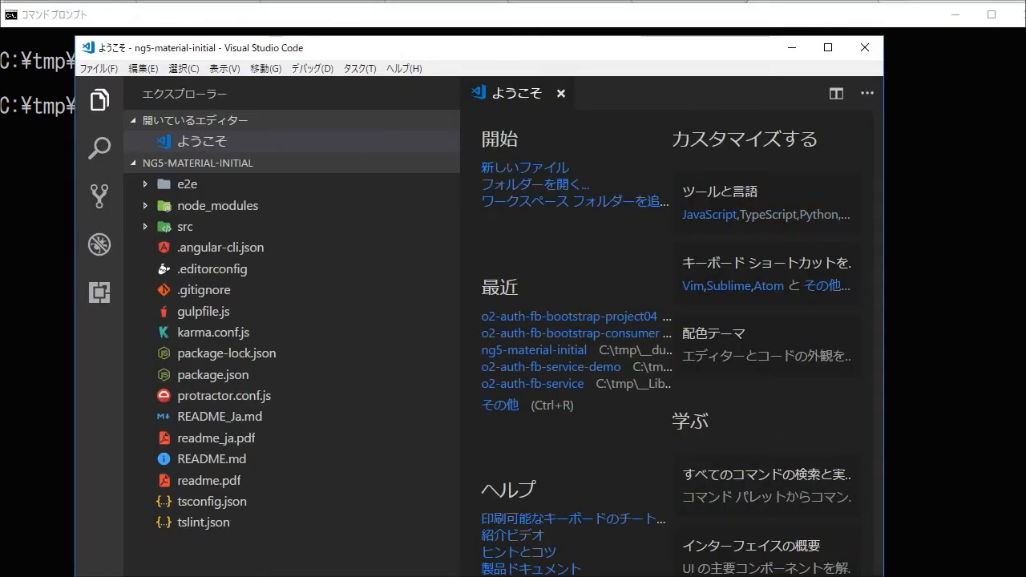
# Maximize the VS Code window and bring up the integrated terminal in the project folder.
pyautogui.click(828, 48)
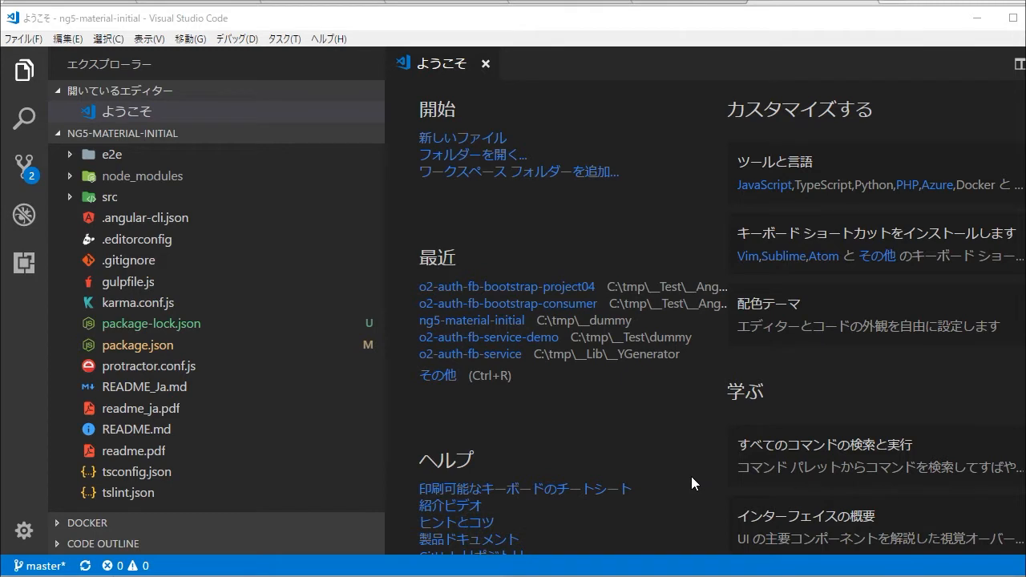
pyautogui.moveTo(664, 431)
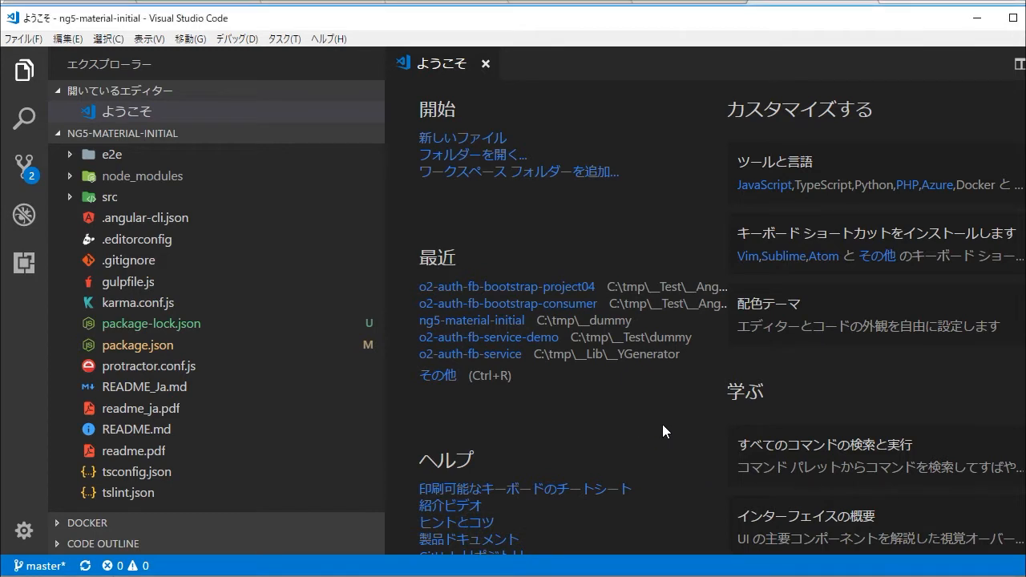
pyautogui.press('ctrl+`')
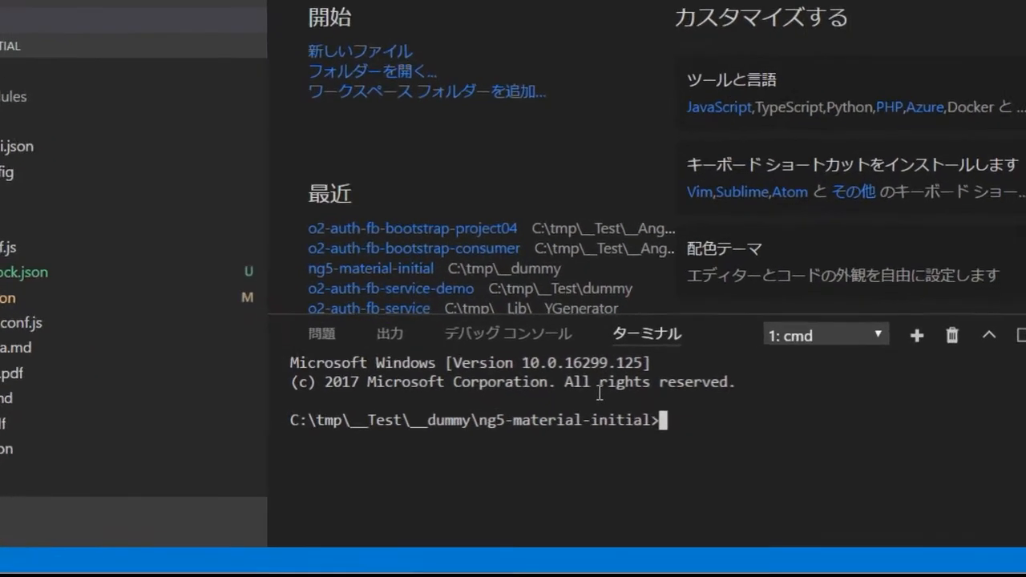
# Serve the app with ng s and browse to localhost:4200.
pyautogui.write('ng')
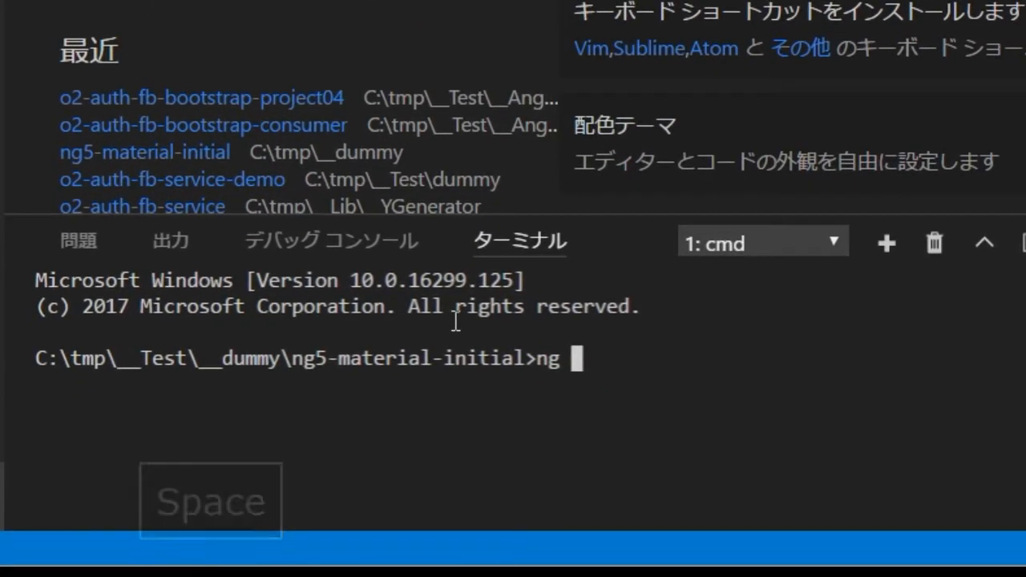
pyautogui.write('s')
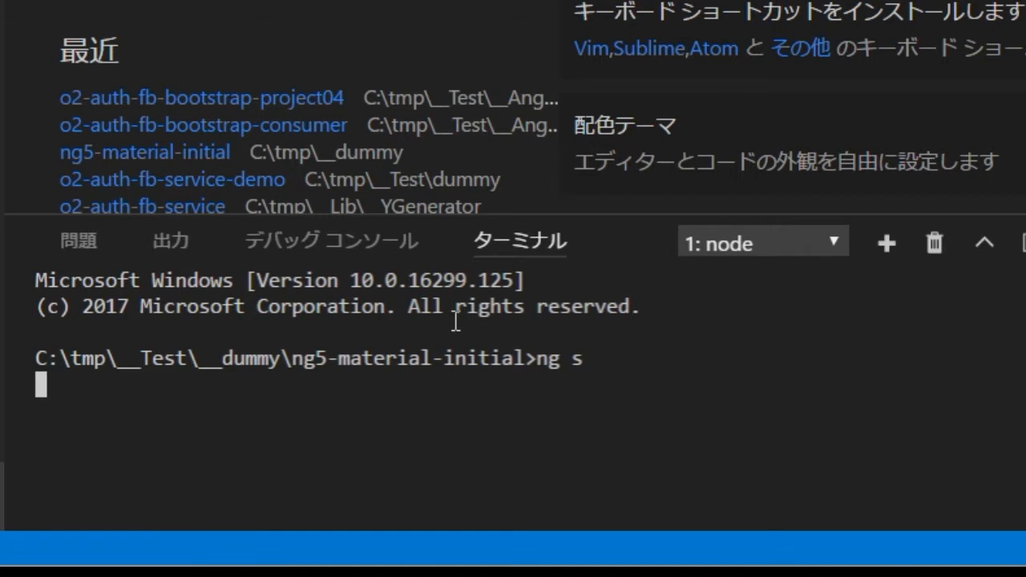
pyautogui.press('Return')
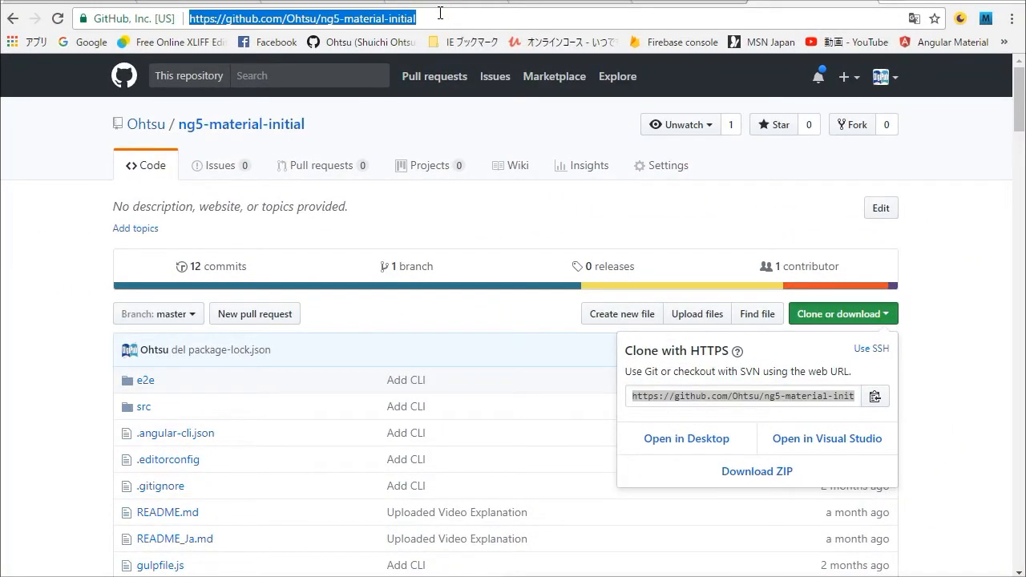
pyautogui.write('localhost:4200')
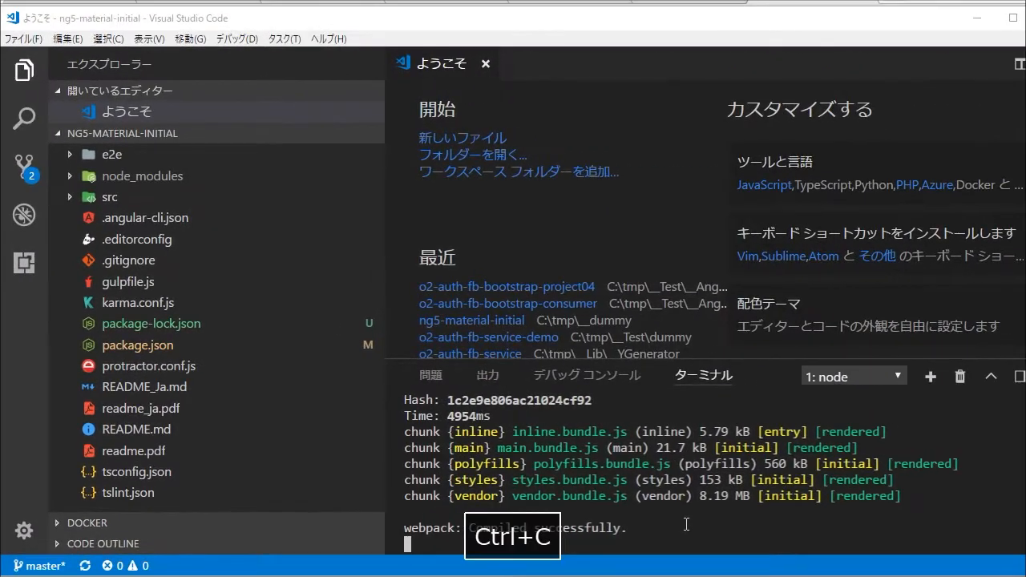
# Stop the running dev server in the terminal with Ctrl+C, confirming the termination.
pyautogui.press('ctrl+c')
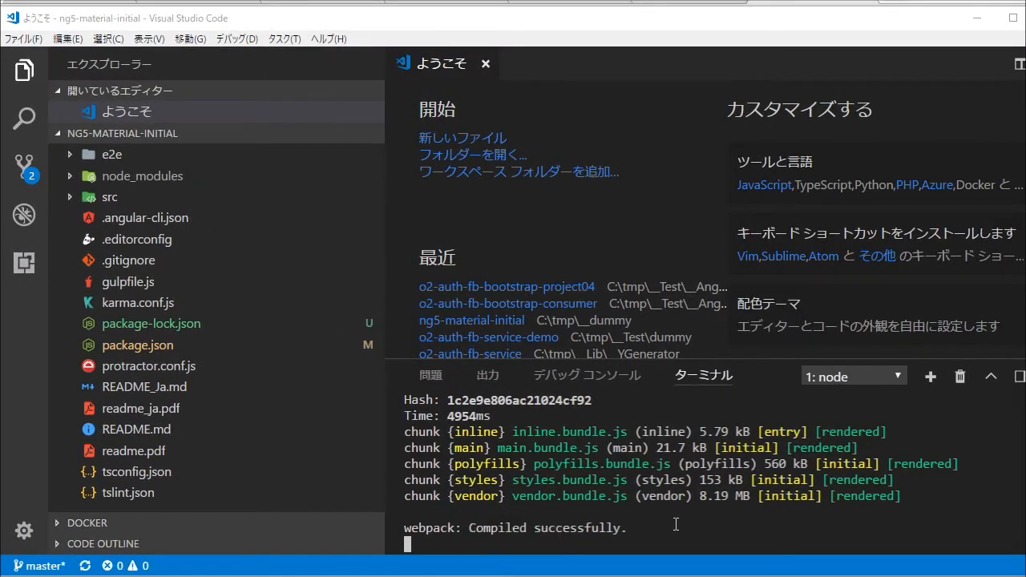
pyautogui.press('ctrl+c')
pyautogui.write('ng ')
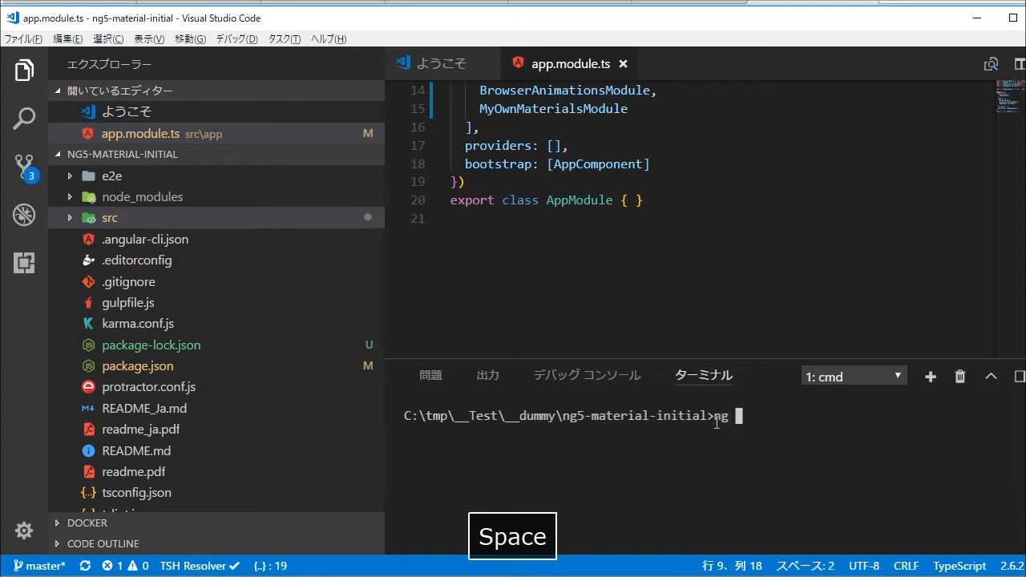
# Run ng generate module modules/my-own-materials to create my-own-materials.module.ts.
pyautogui.write('generate')
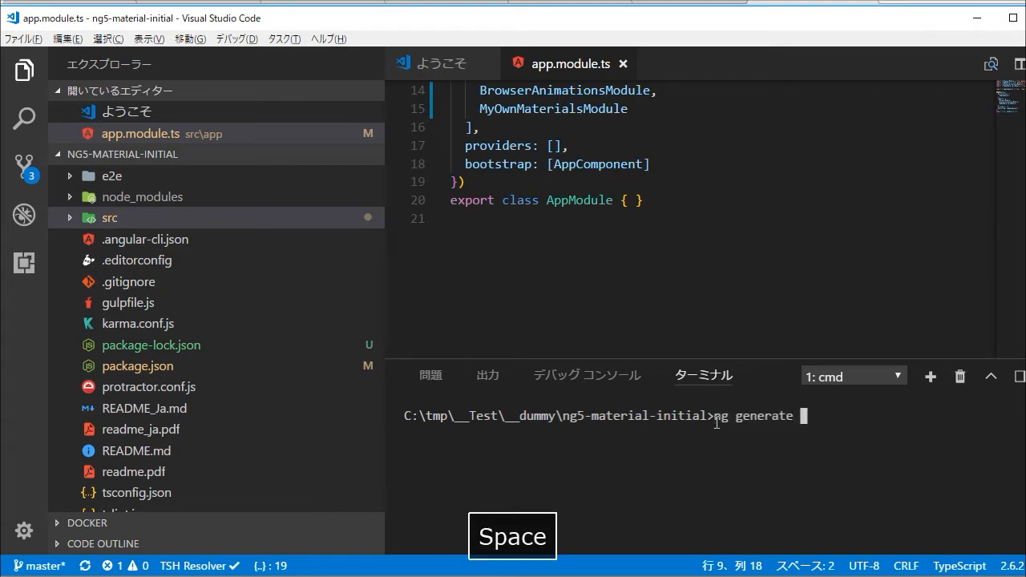
pyautogui.write('mo')
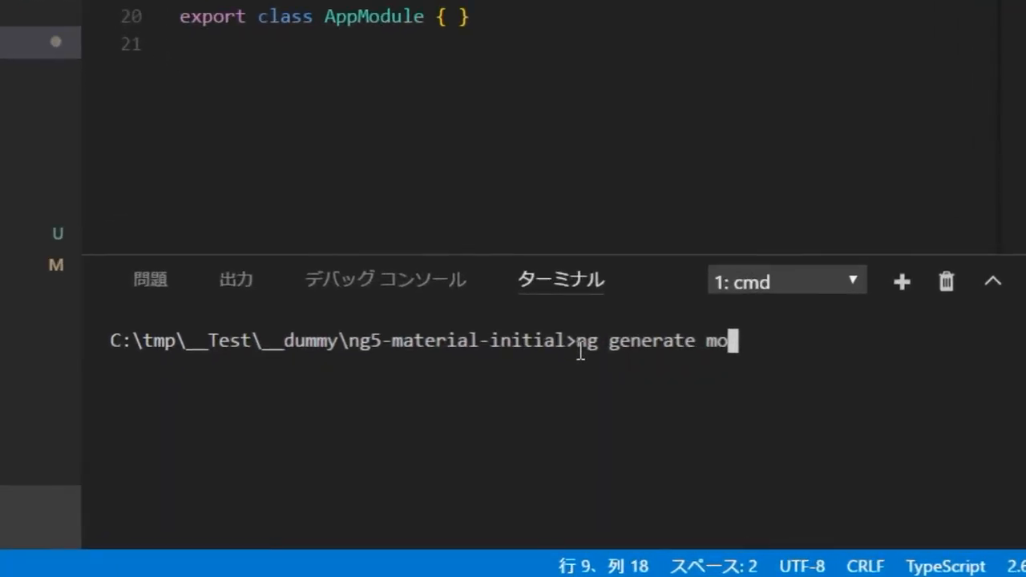
pyautogui.write('dules')
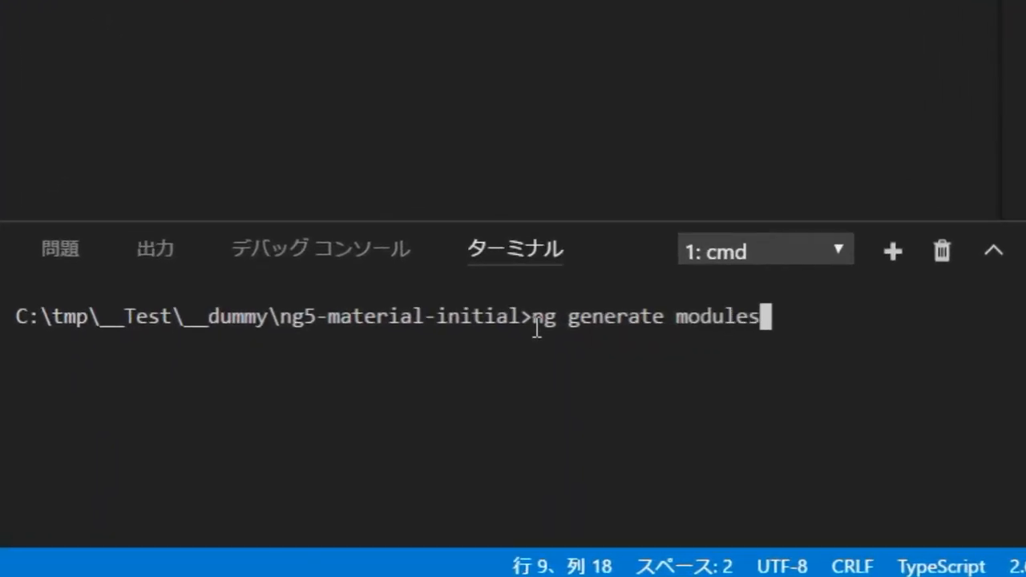
pyautogui.press('space')
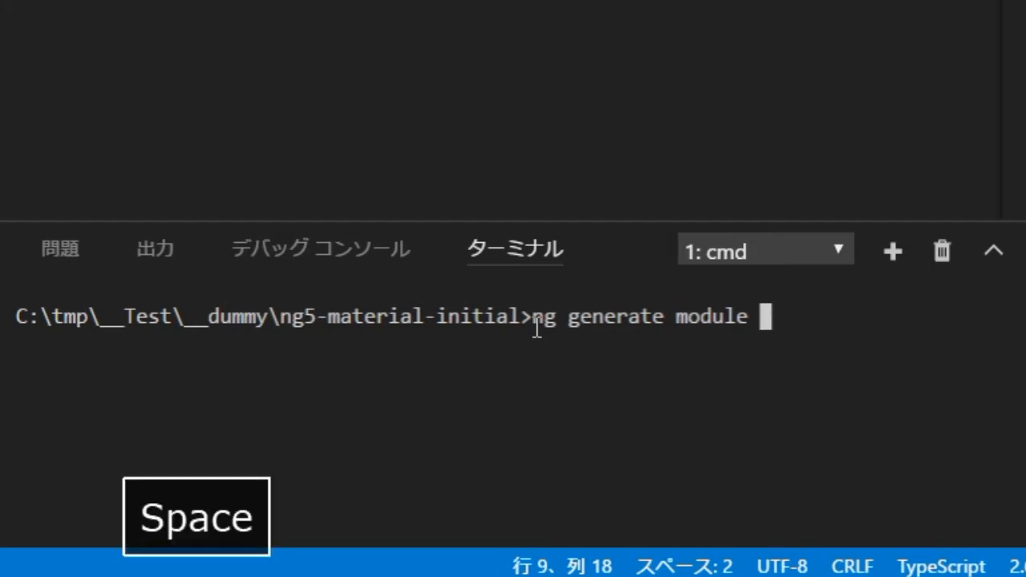
pyautogui.write('modu')
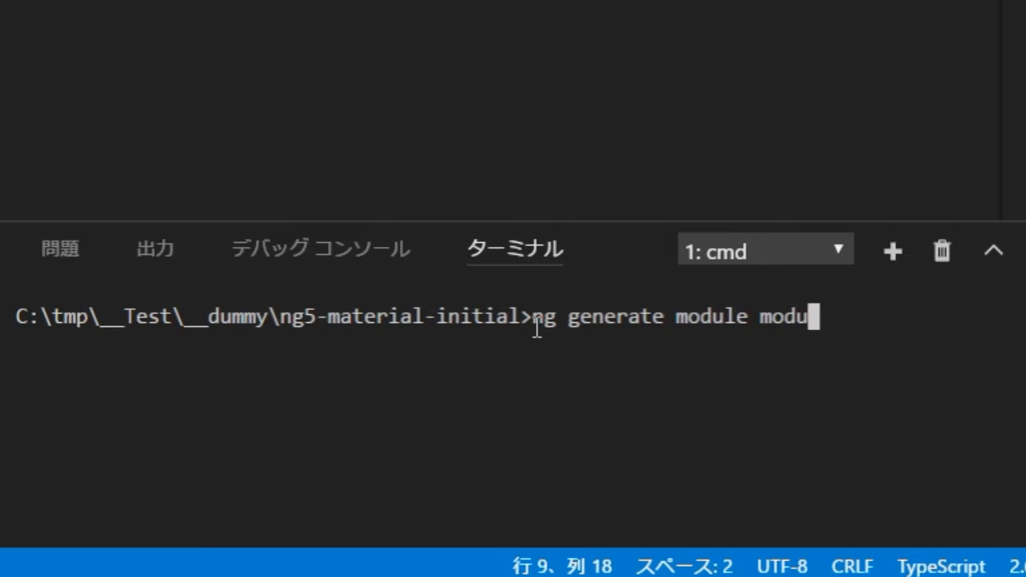
pyautogui.write('les/')
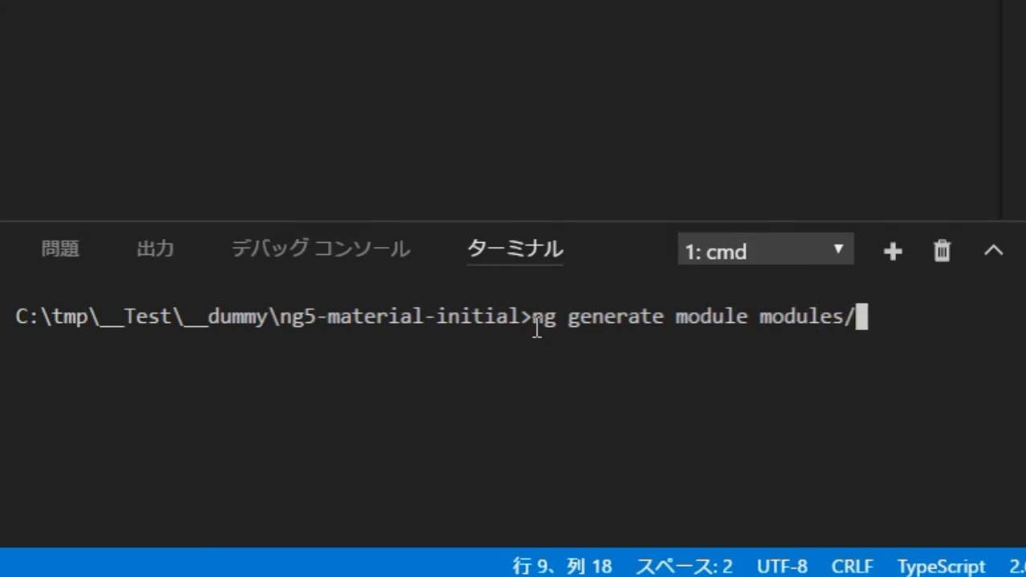
pyautogui.write('m')
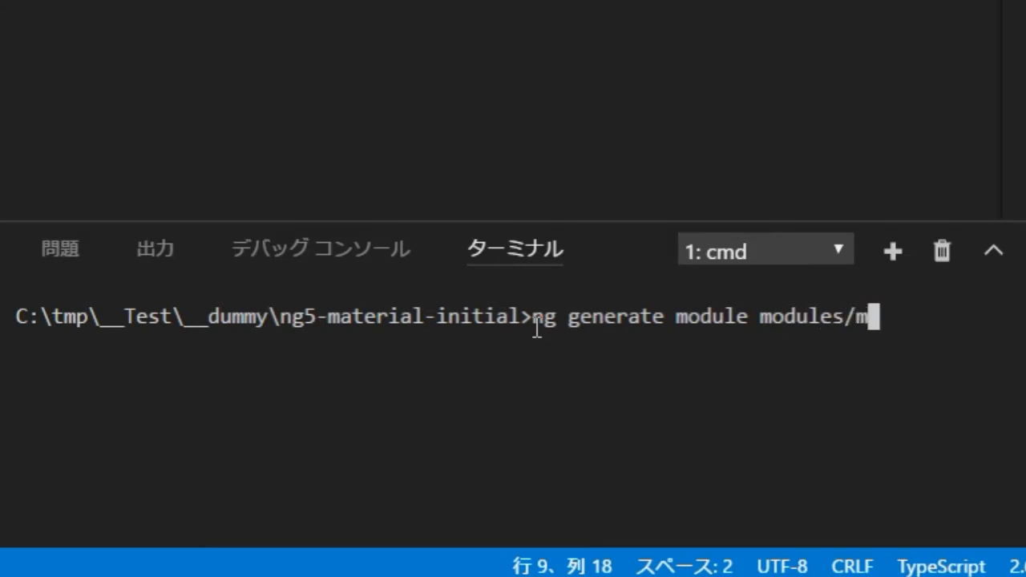
pyautogui.write('y-')
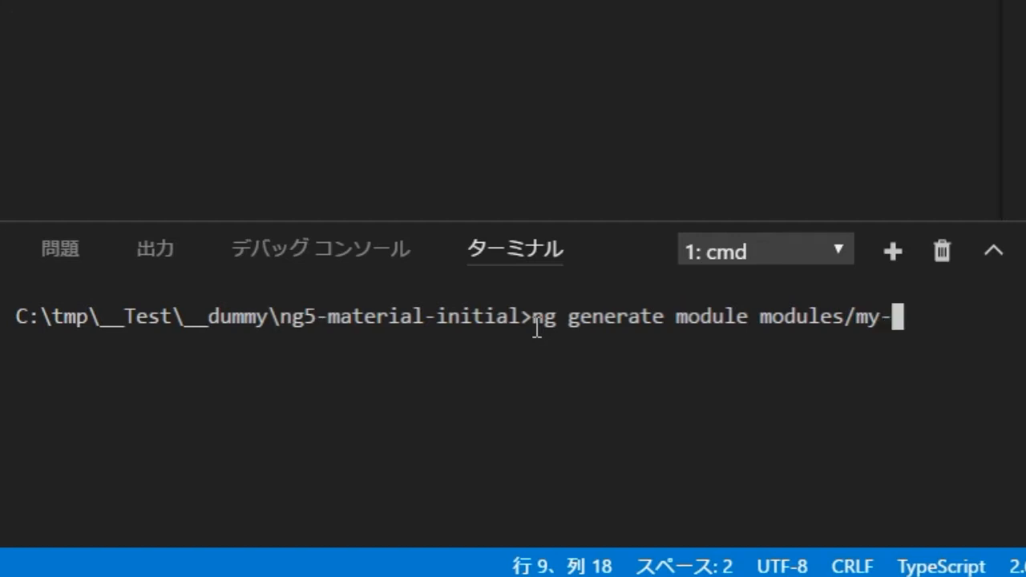
pyautogui.write('own')
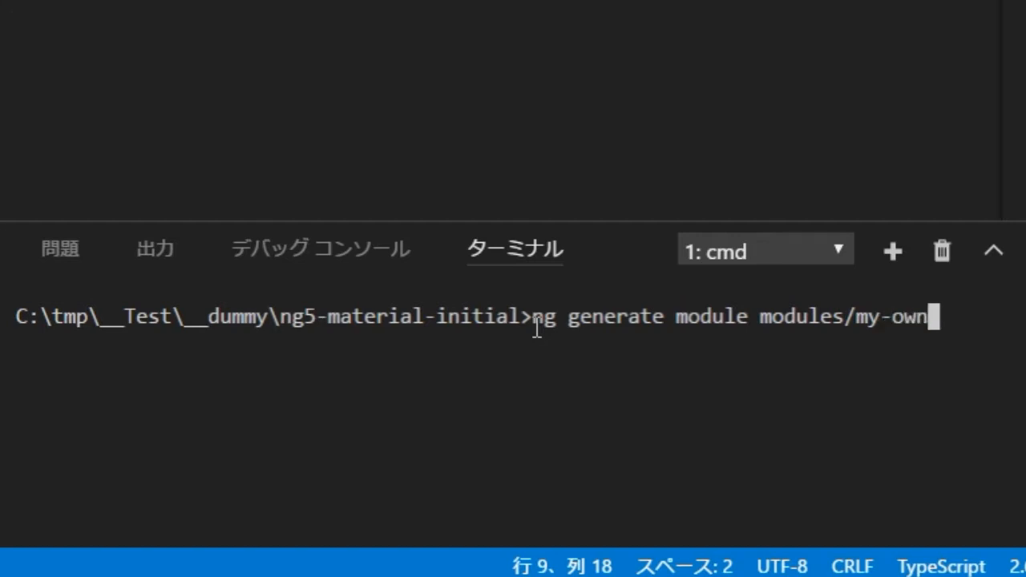
pyautogui.write('-materials')
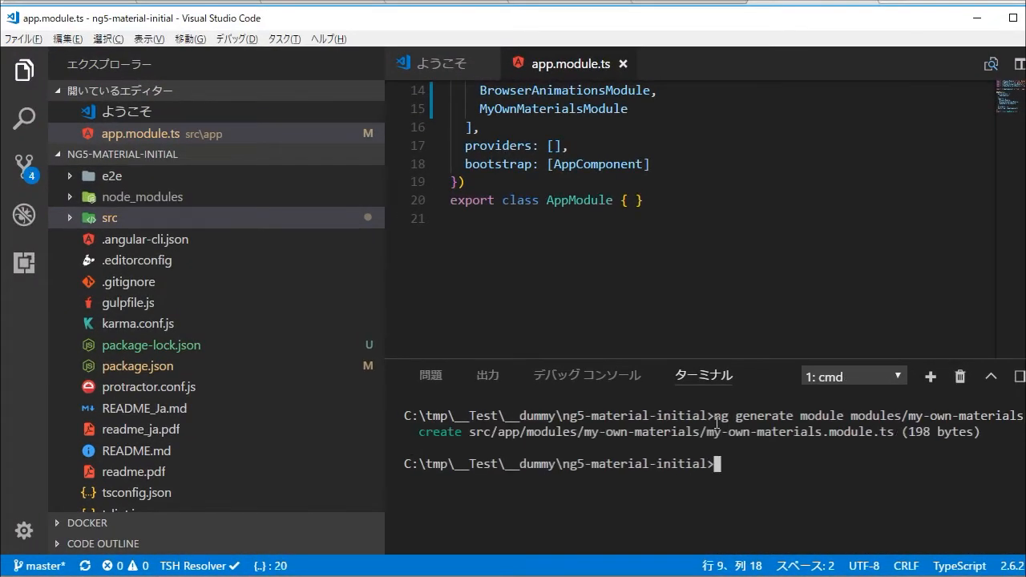
pyautogui.click(109, 218)
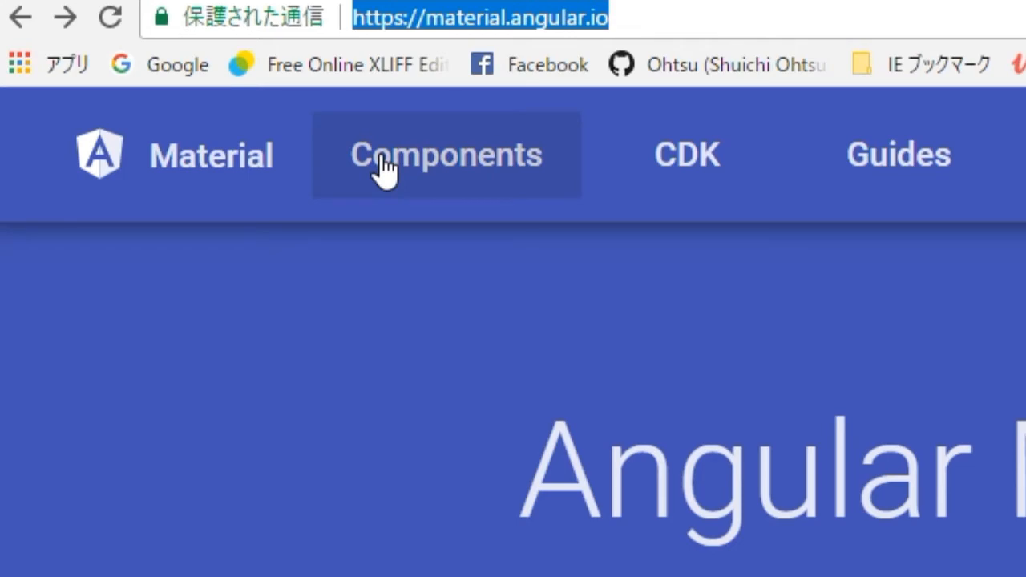
# Browse the Angular Material components catalogue to the Tabs documentation page.
pyautogui.click(446, 154)
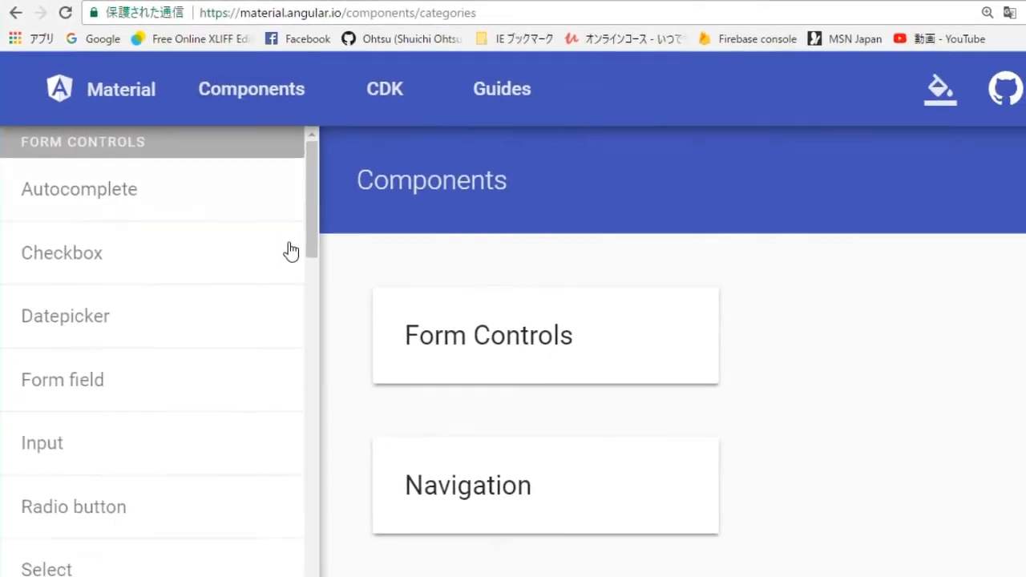
pyautogui.scroll(-3)
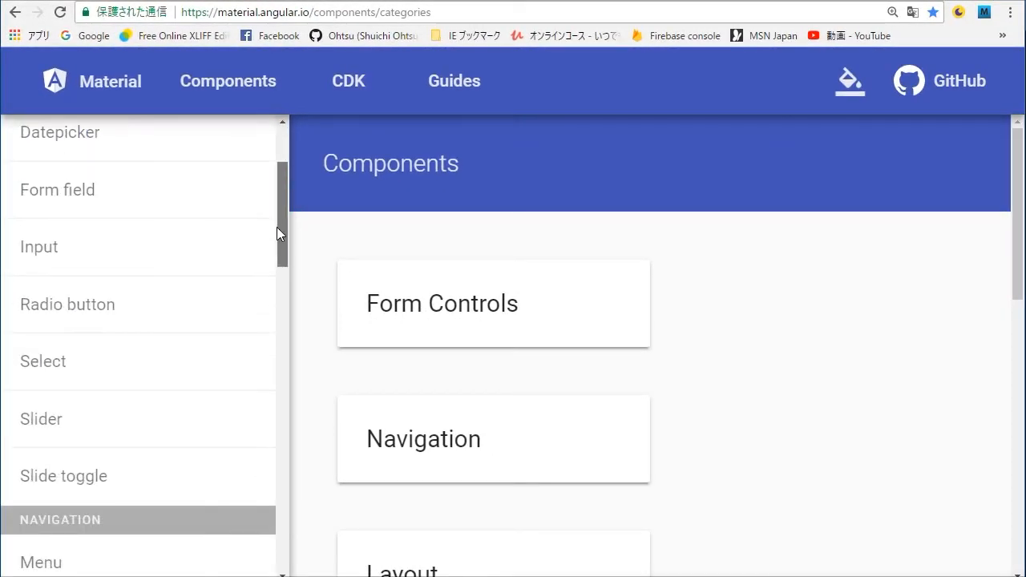
pyautogui.scroll(-3)
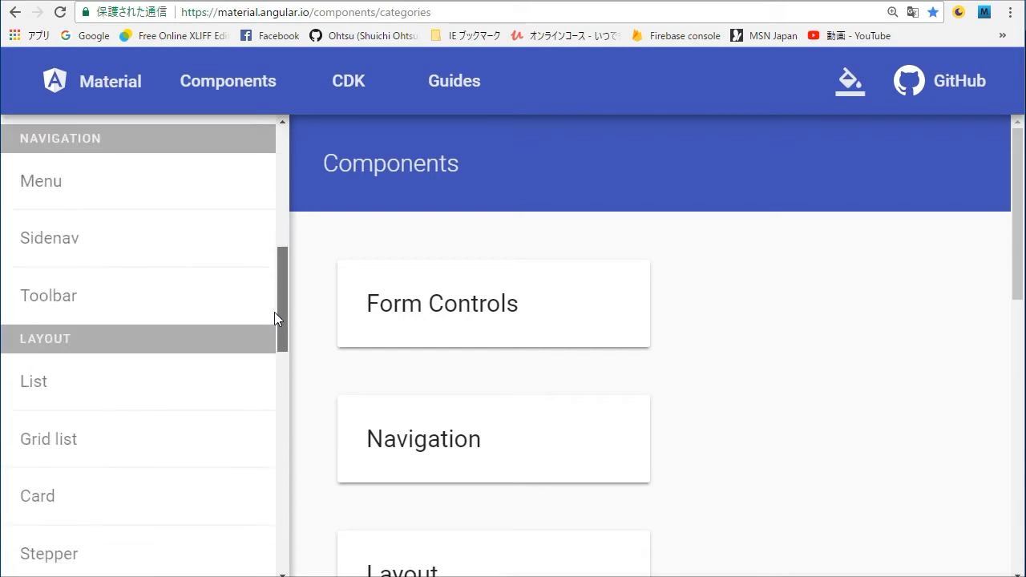
pyautogui.scroll(-3)
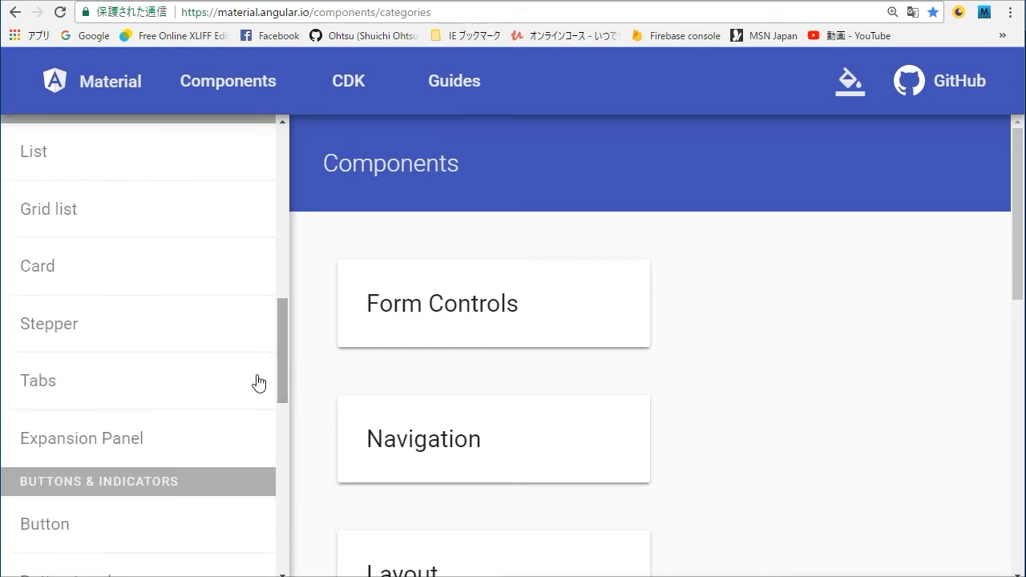
pyautogui.click(39, 380)
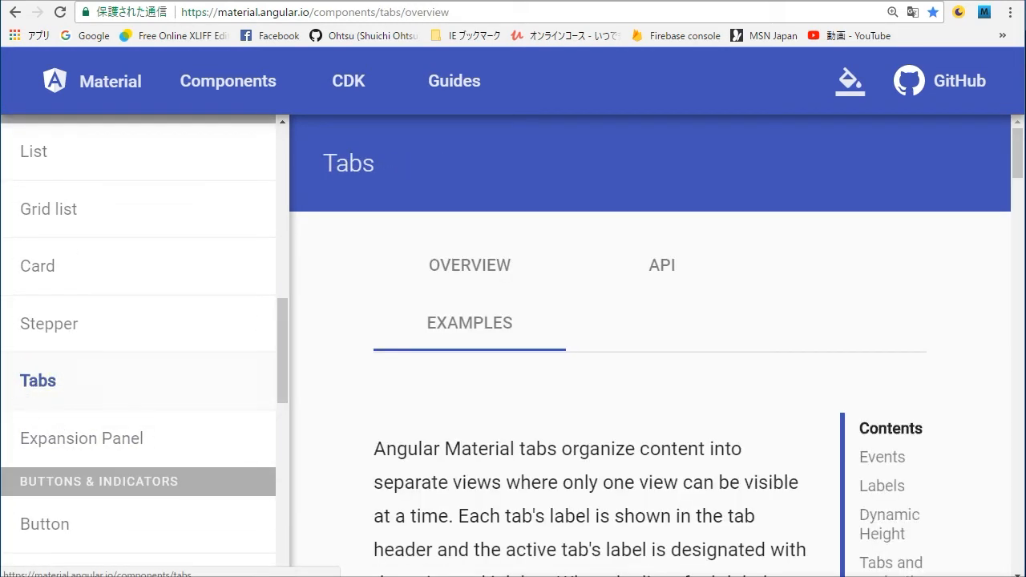
pyautogui.moveTo(940, 81)
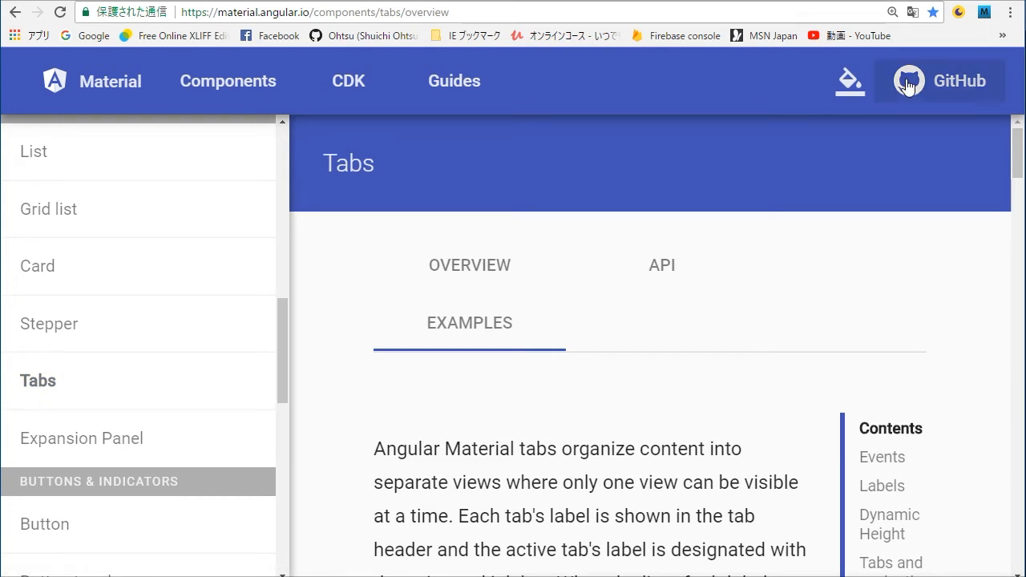
# Show the Tabs API reference with the MatTabsModule import statement.
pyautogui.click(660, 264)
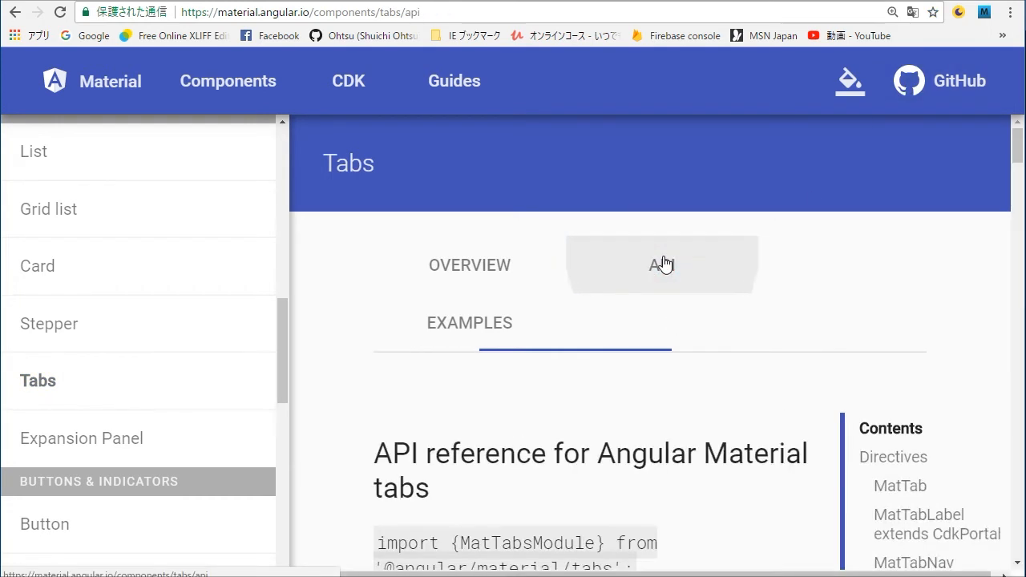
pyautogui.scroll(-3)
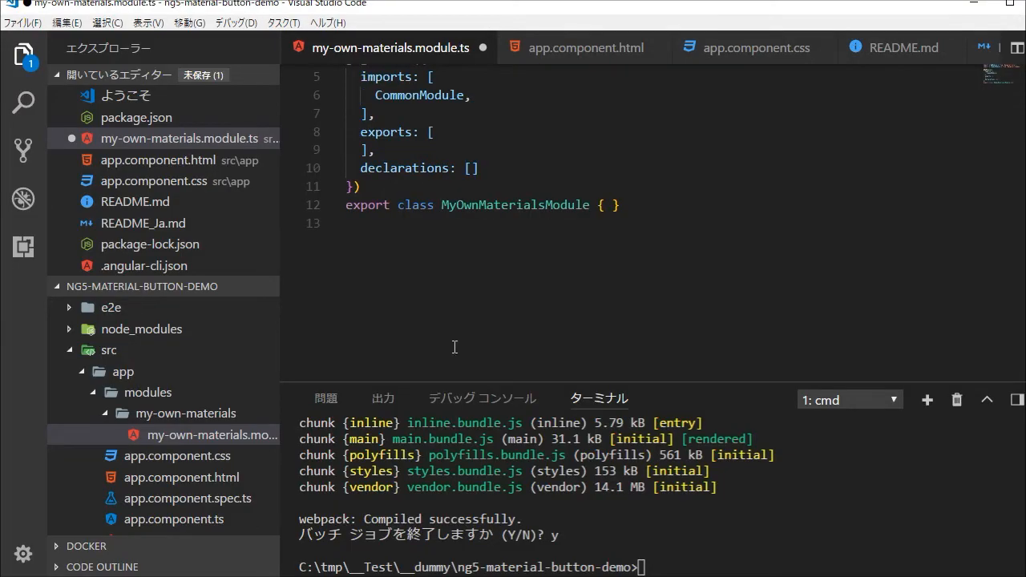
pyautogui.scroll(3)
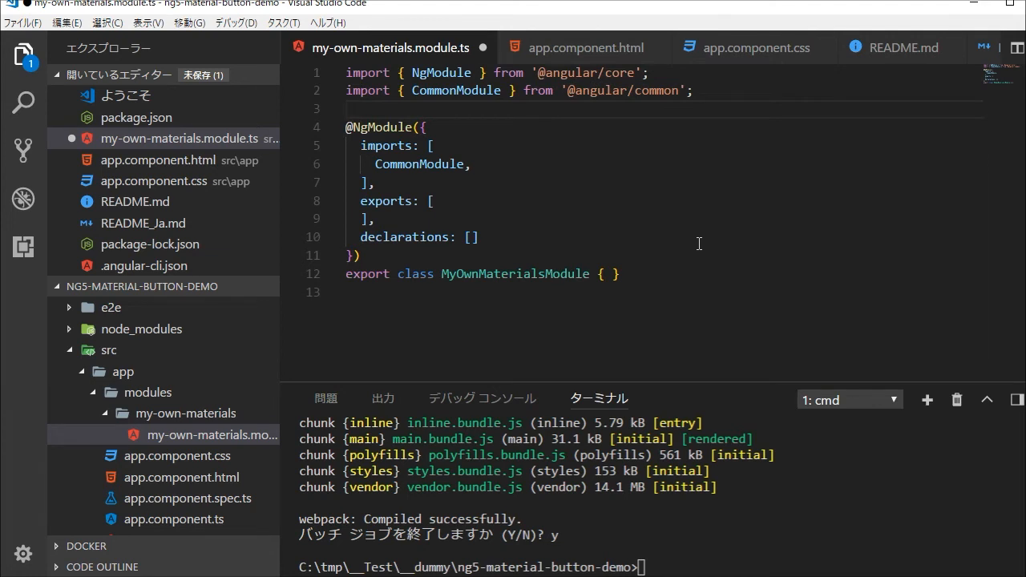
pyautogui.write("import {MatTabsModule} from '@angular/material/tabs';")
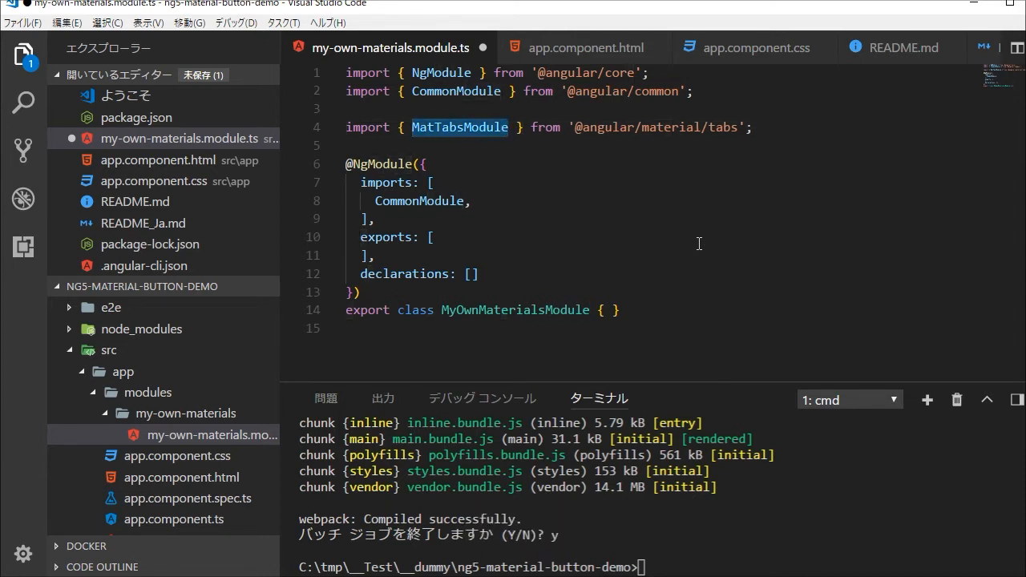
pyautogui.moveTo(490, 247)
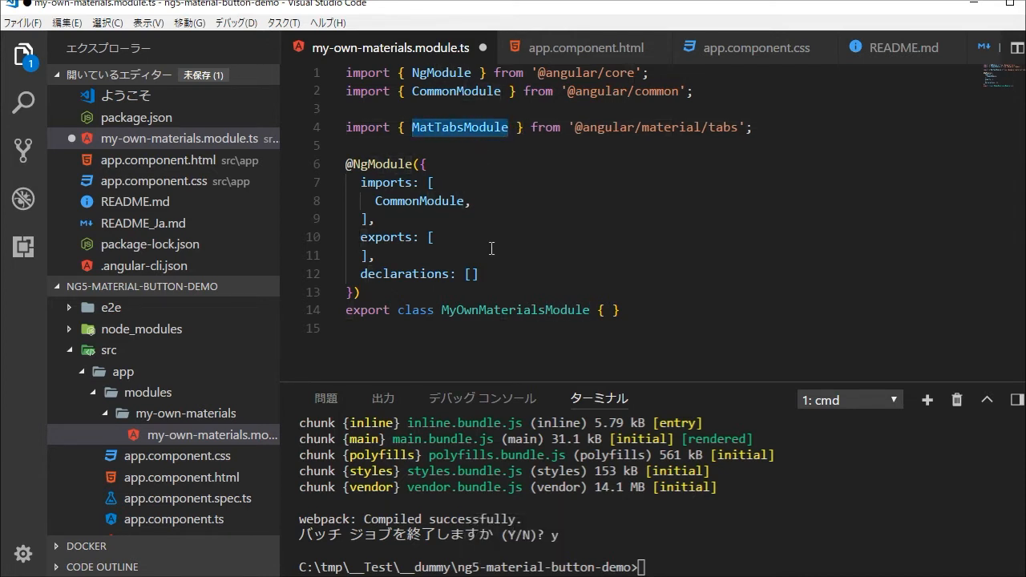
# List MatTabsModule in both the module's imports and exports arrays and save the file.
pyautogui.press('Enter')
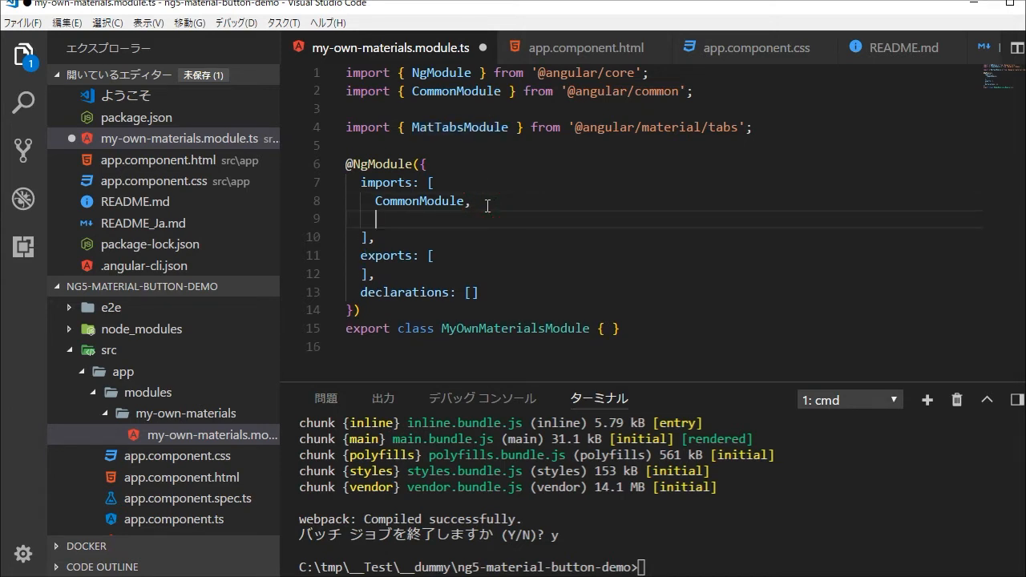
pyautogui.write('MatTabsModule')
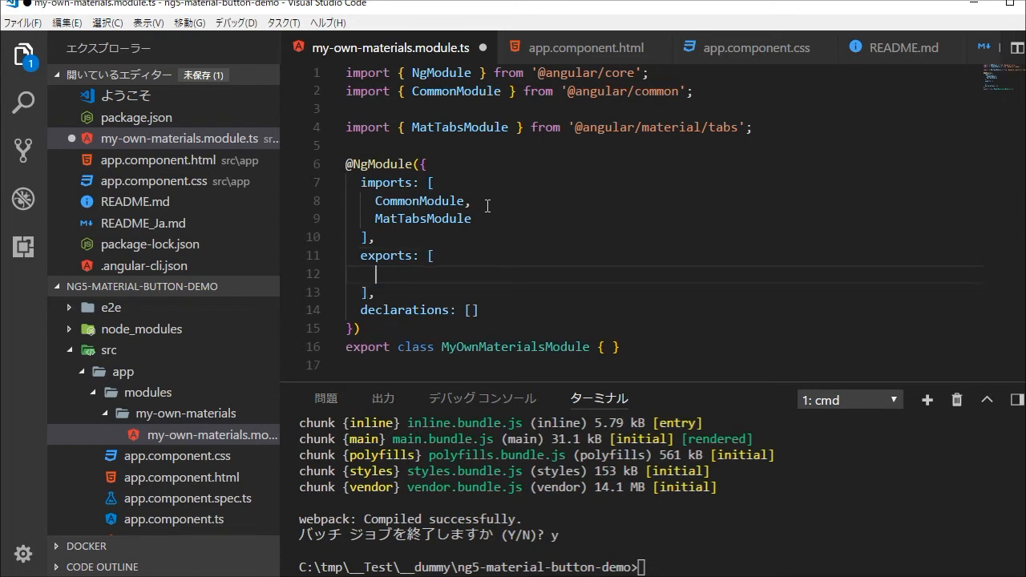
pyautogui.press('ctrl+v')
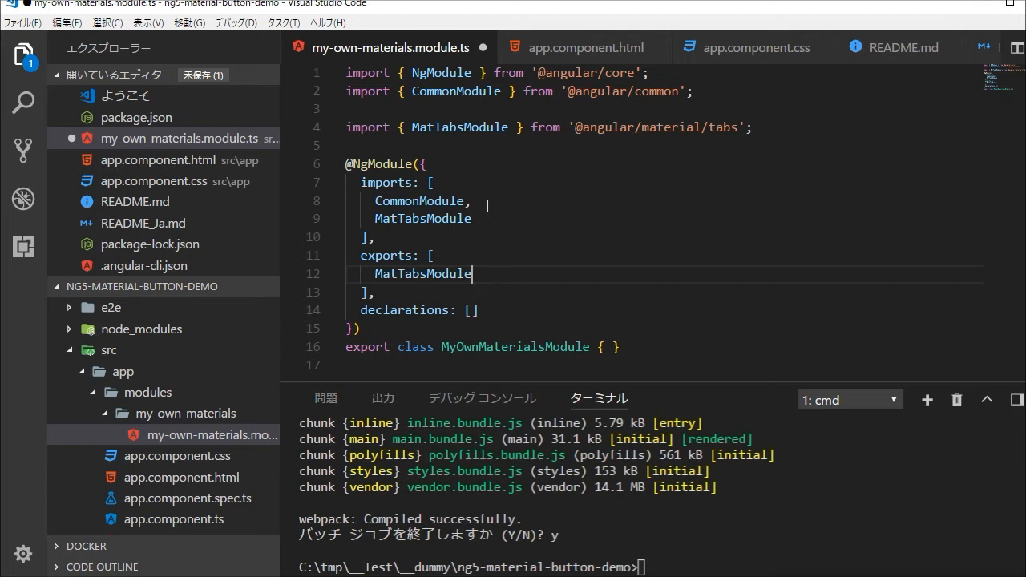
pyautogui.press('ctrl+s')
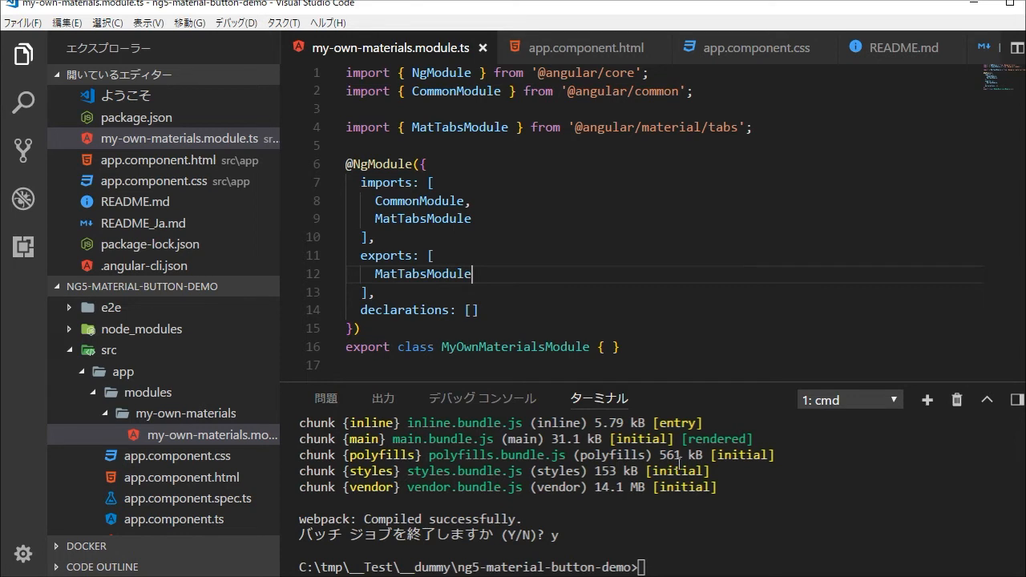
pyautogui.moveTo(481, 398)
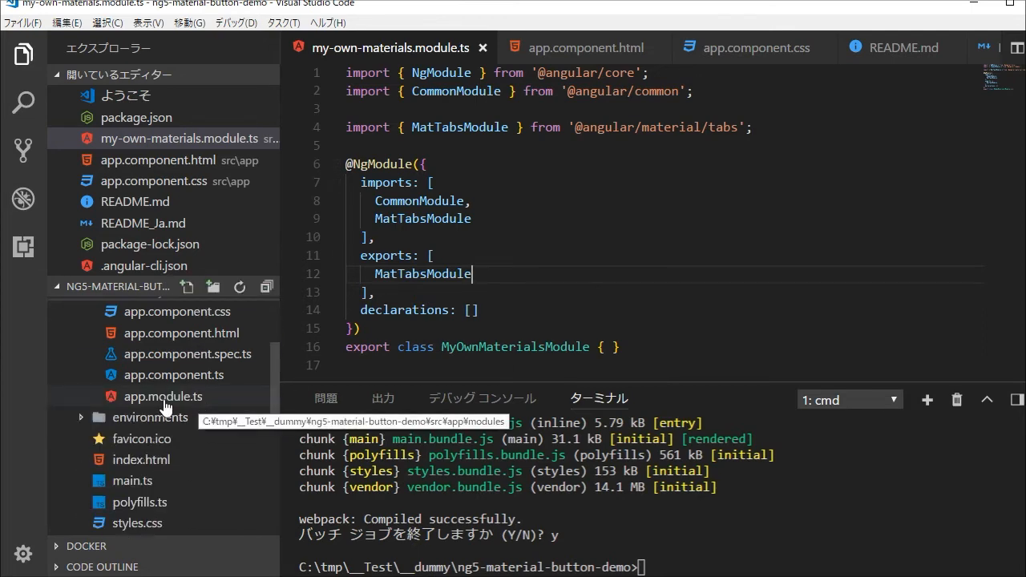
# View app.module.ts and highlight MyOwnMaterialsModule in its imports array.
pyautogui.click(163, 396)
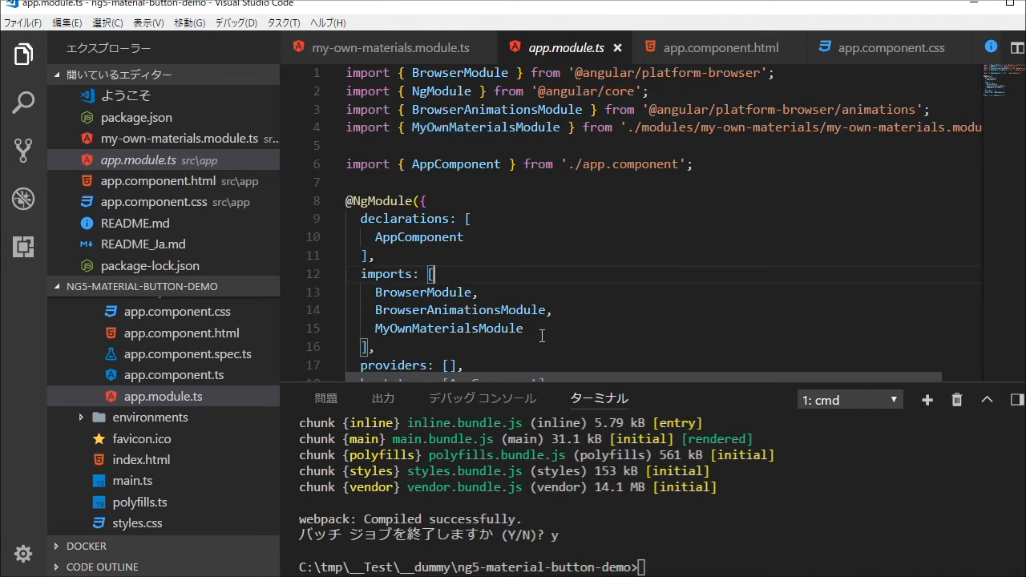
pyautogui.doubleClick(447, 327)
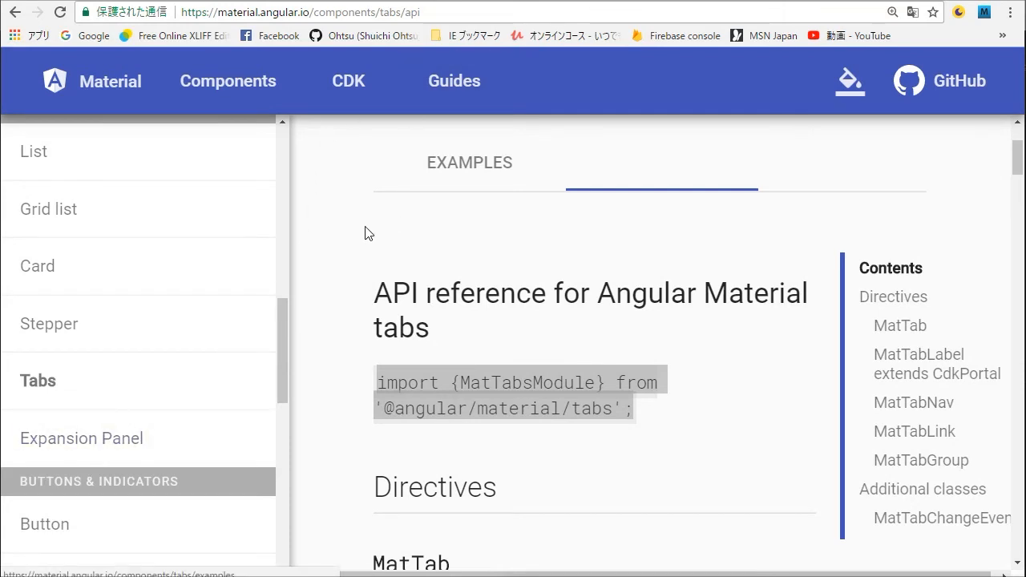
pyautogui.moveTo(723, 223)
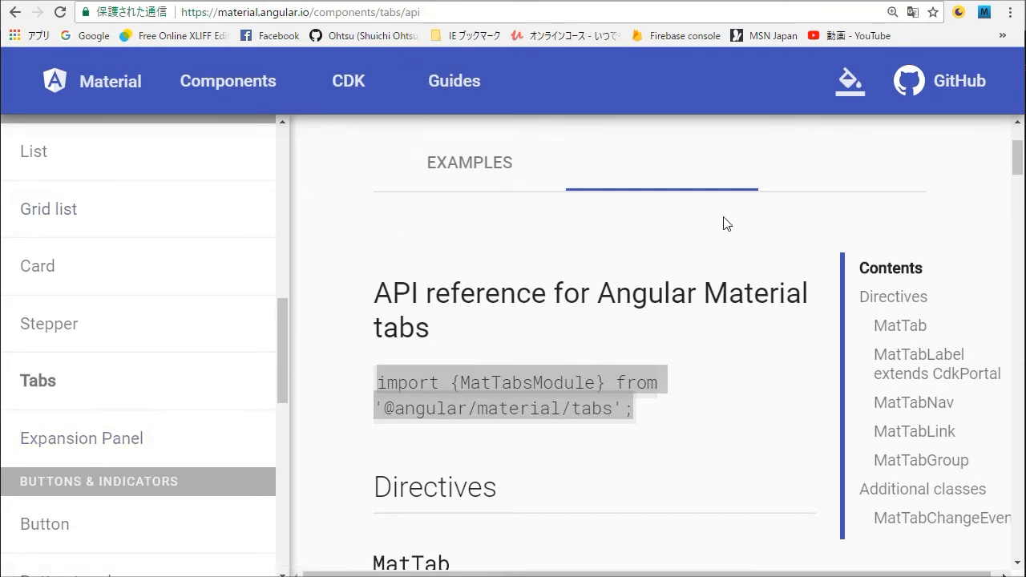
# Locate the tabs Complex Example, reveal its source and copy its HTML markup.
pyautogui.scroll(3)
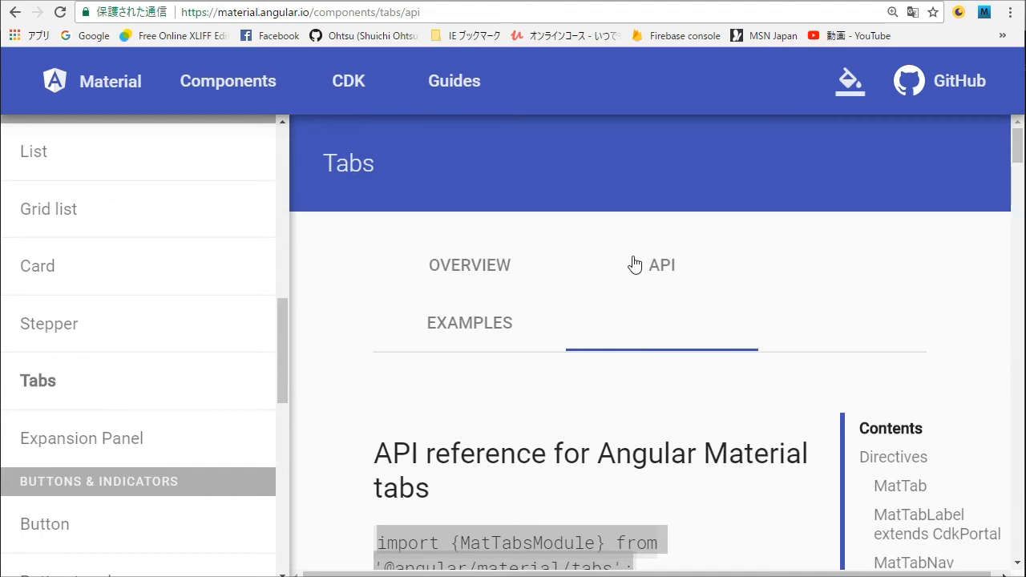
pyautogui.click(468, 322)
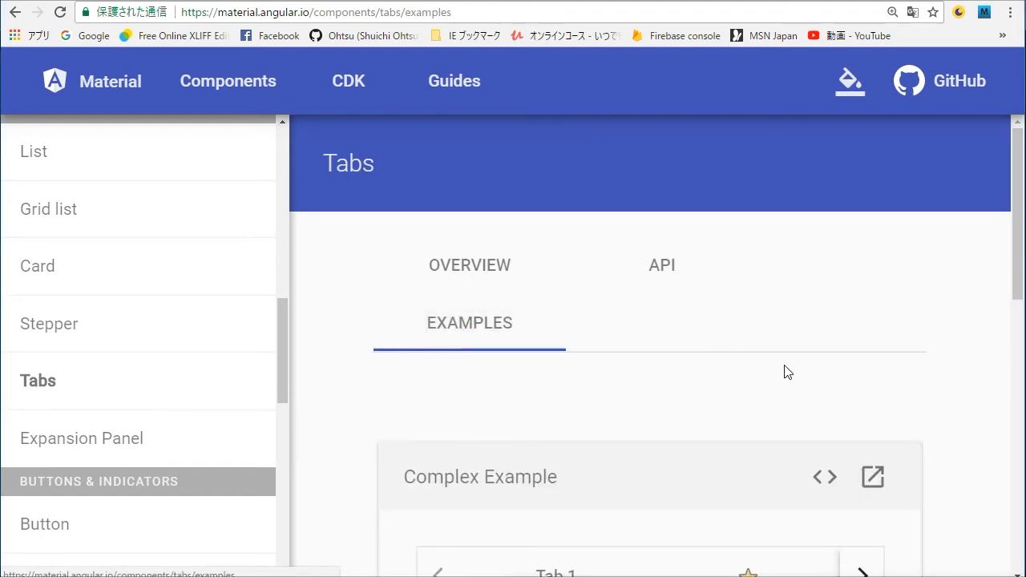
pyautogui.scroll(-3)
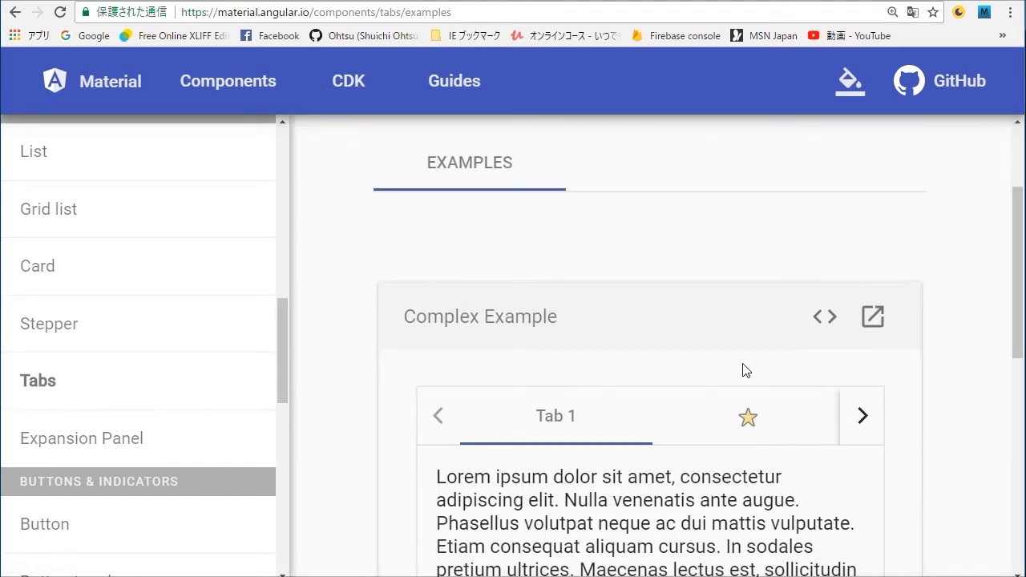
pyautogui.scroll(-3)
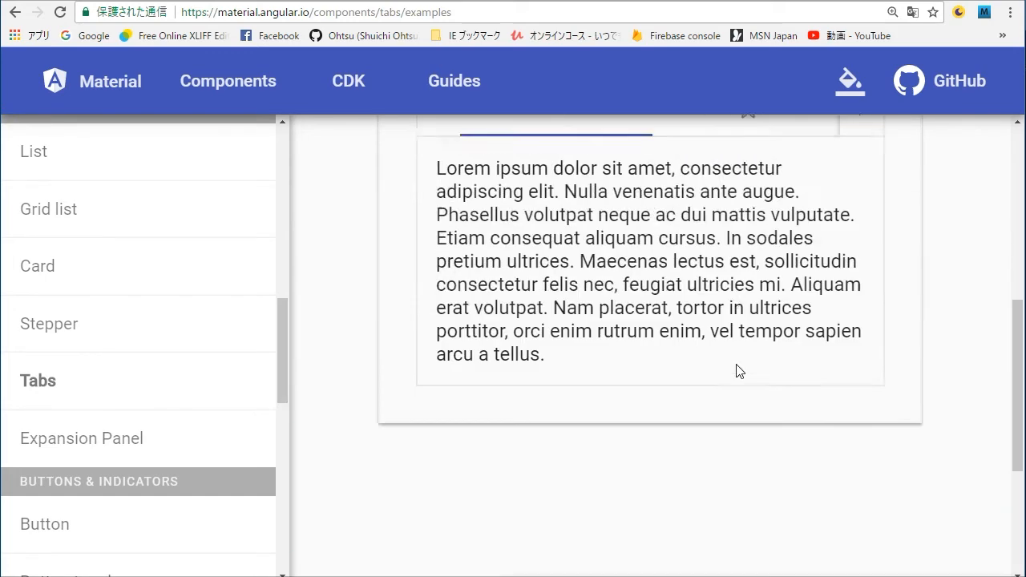
pyautogui.scroll(3)
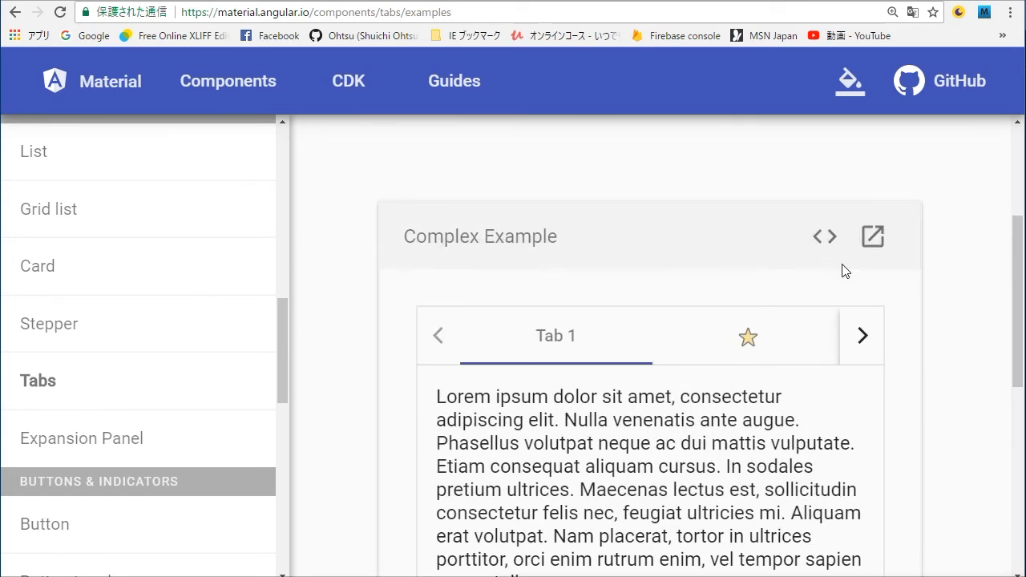
pyautogui.click(824, 236)
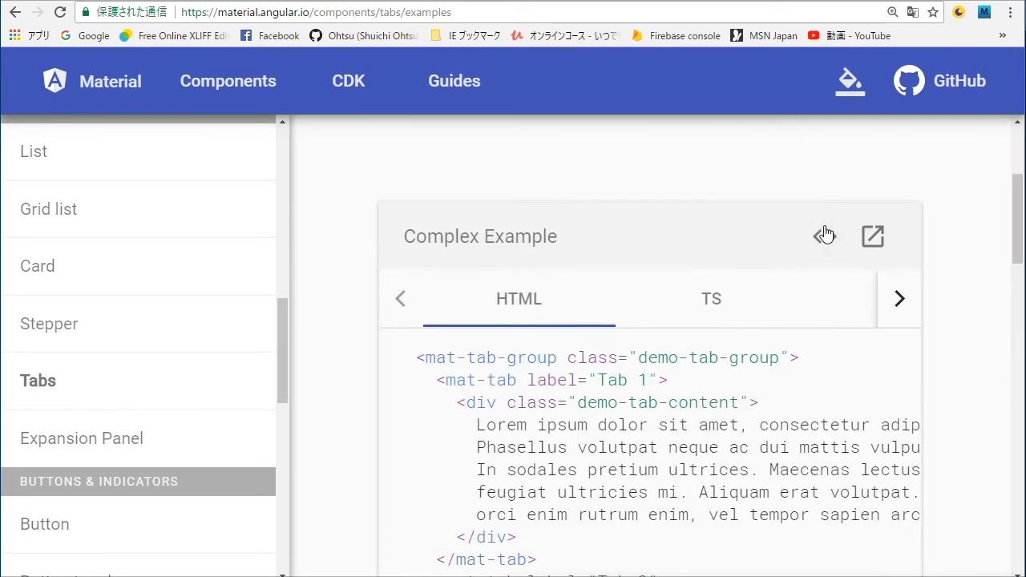
pyautogui.moveTo(841, 382)
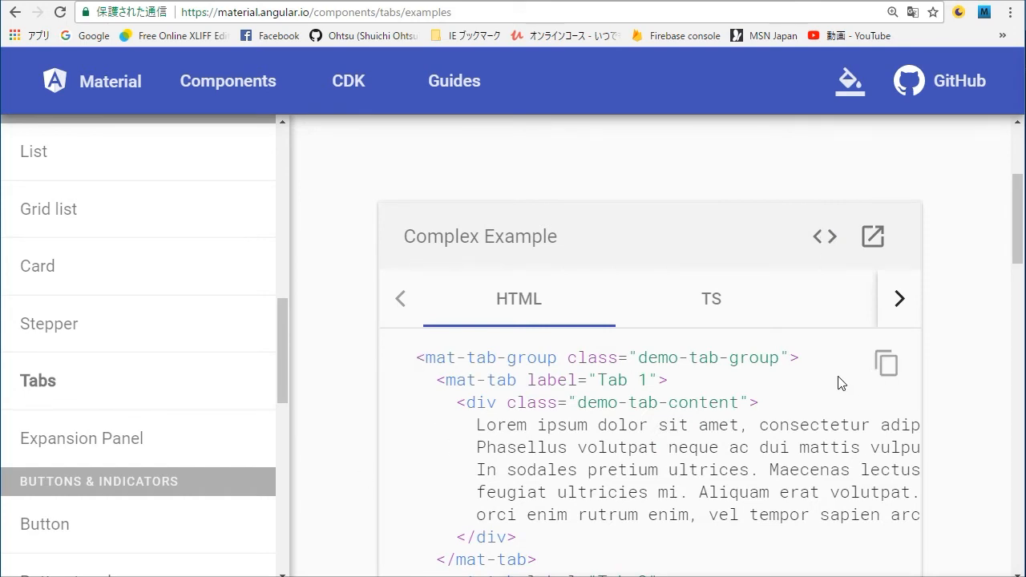
pyautogui.click(885, 363)
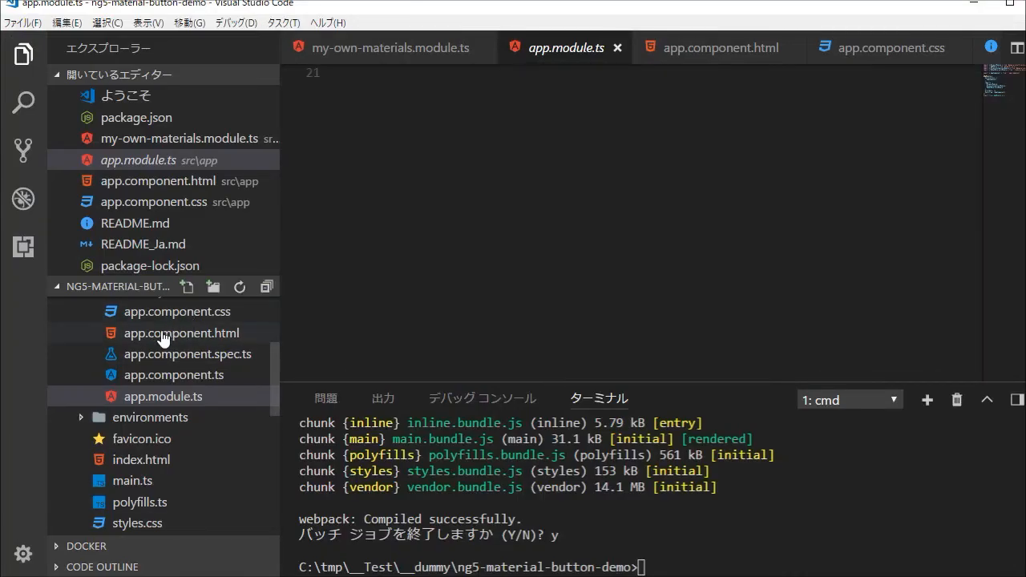
# Replace the old commented markup in app.component.html with the copied tab group example and save.
pyautogui.click(181, 332)
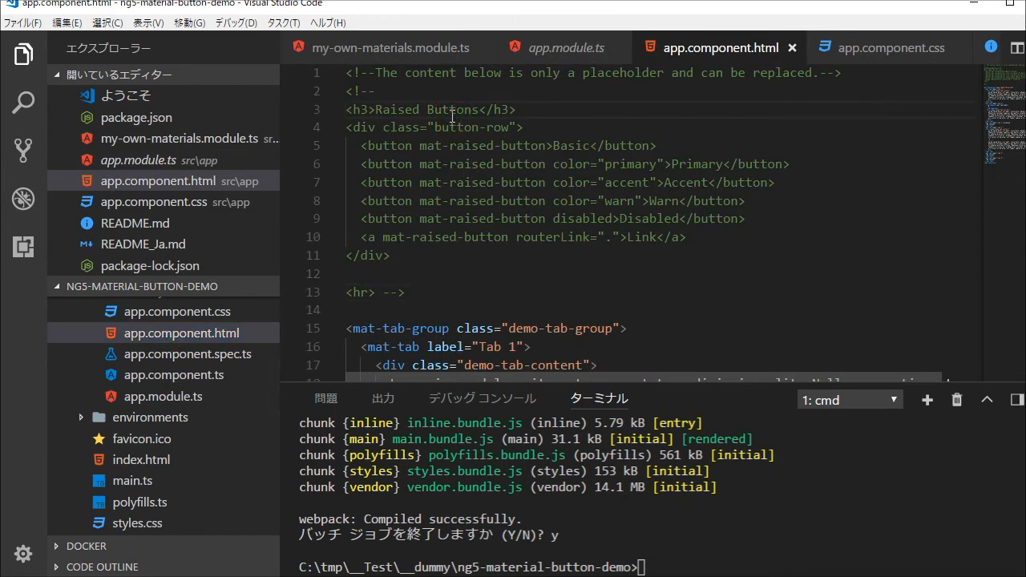
pyautogui.press('up')
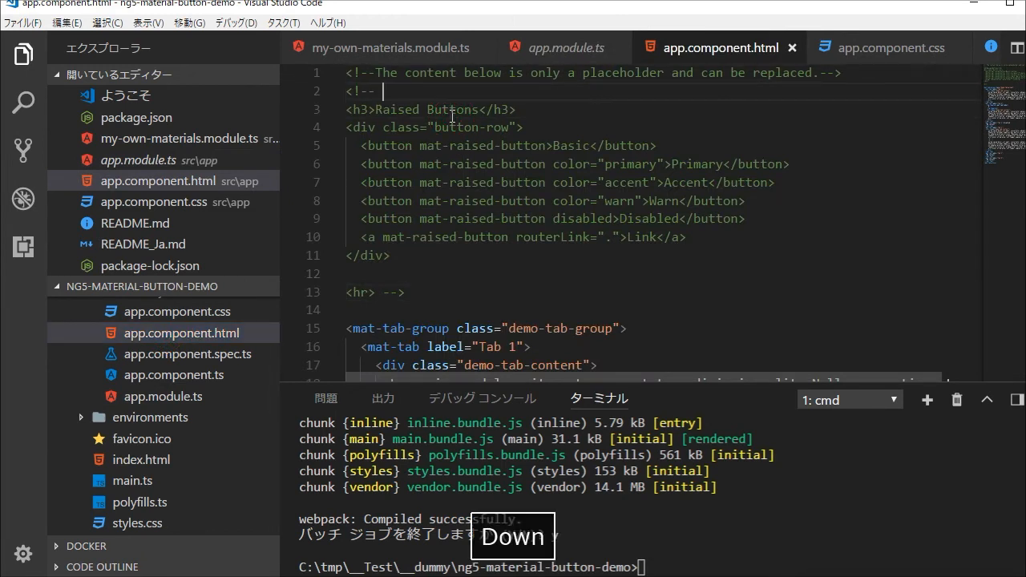
pyautogui.press('Left')
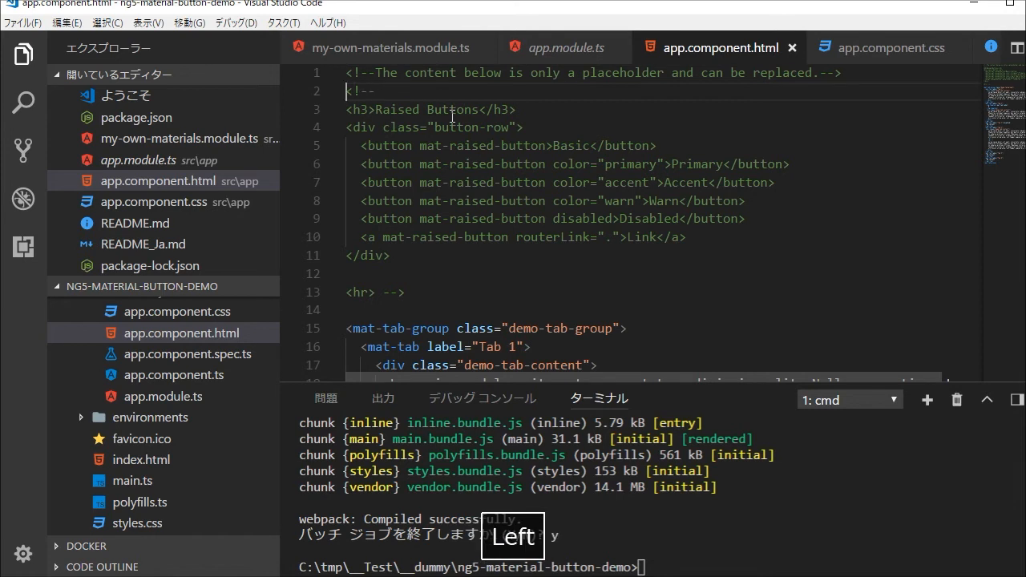
pyautogui.press('Down')
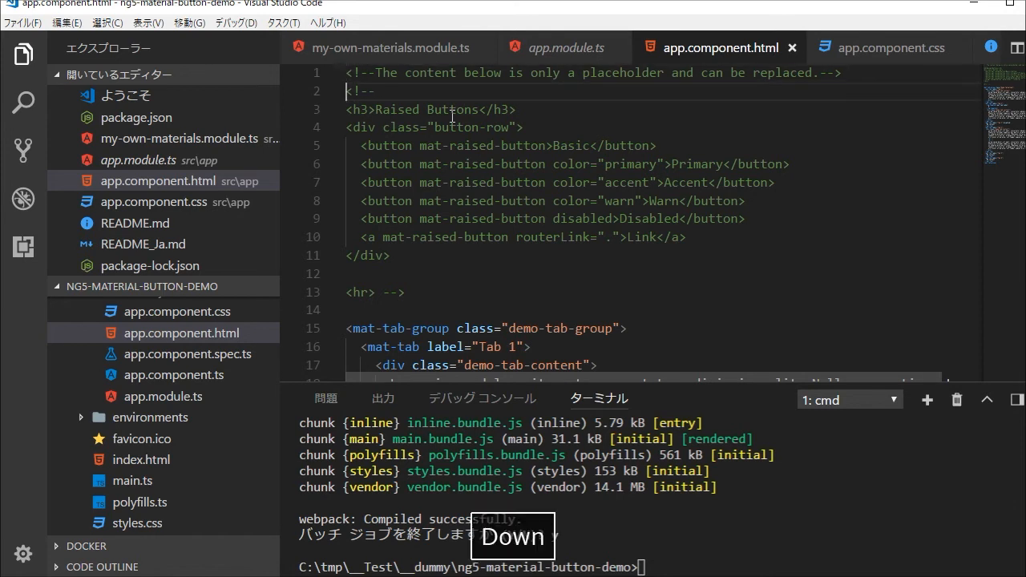
pyautogui.scroll(-3)
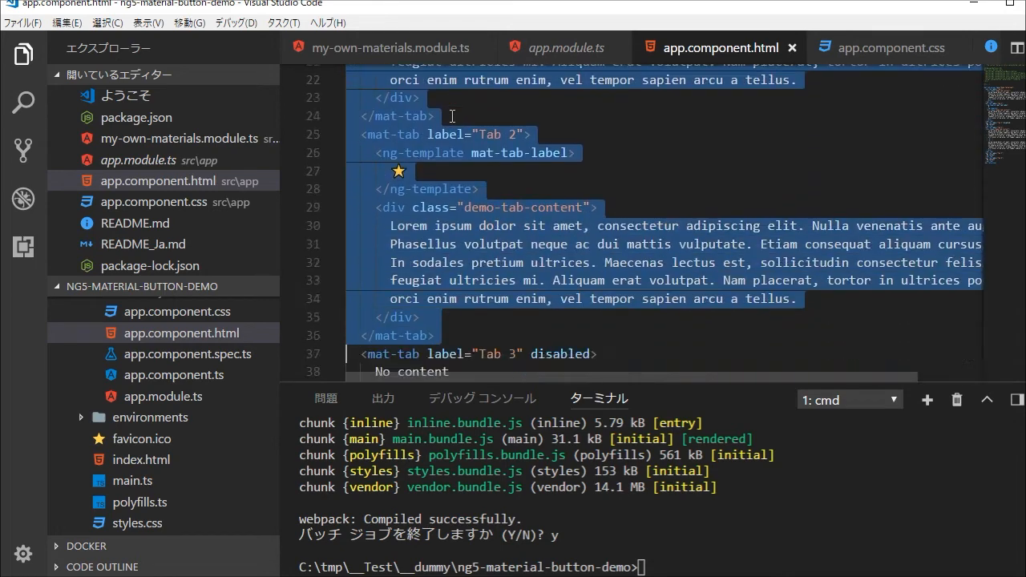
pyautogui.scroll(-3)
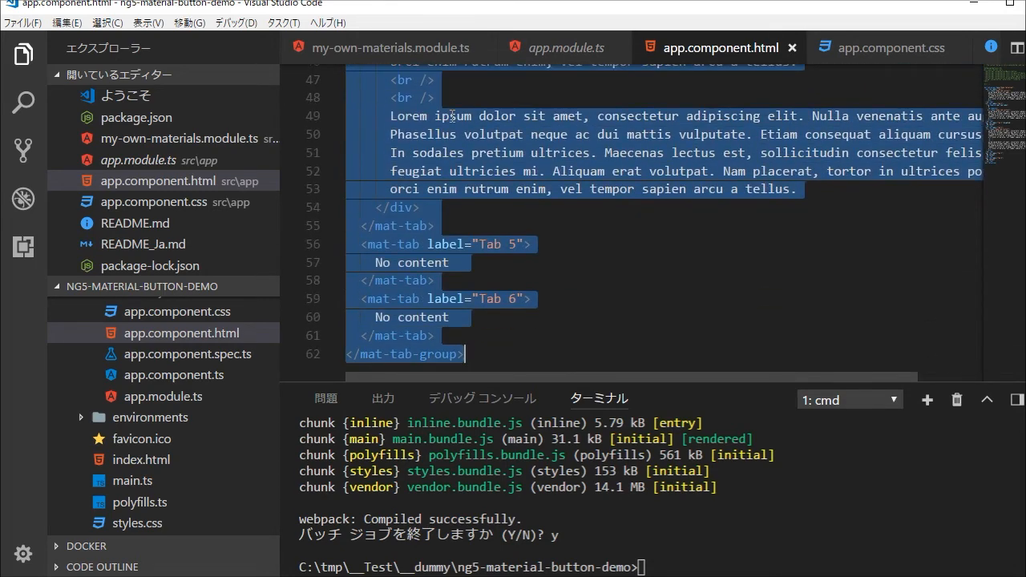
pyautogui.press('Delete')
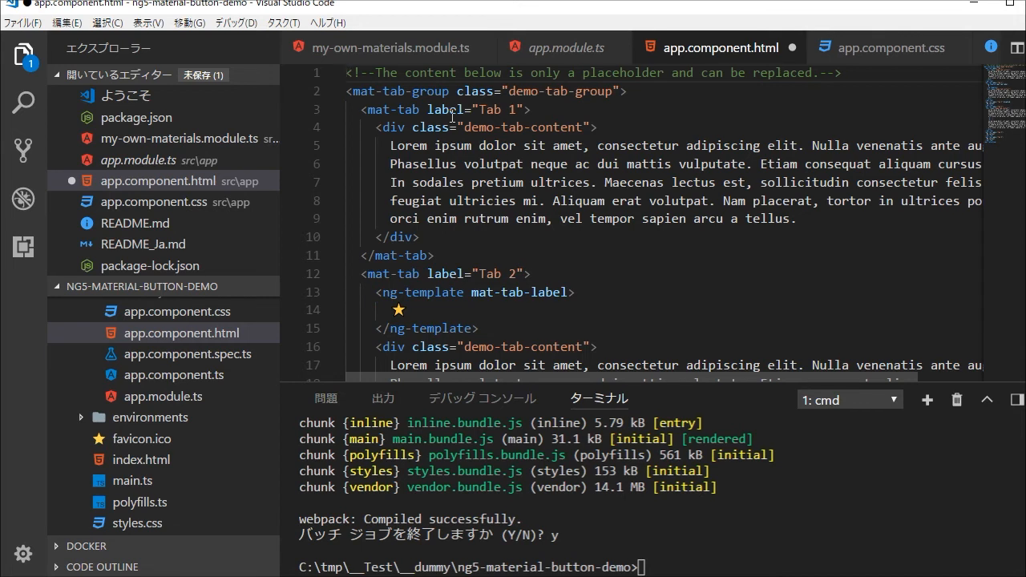
pyautogui.press('ctrl+s')
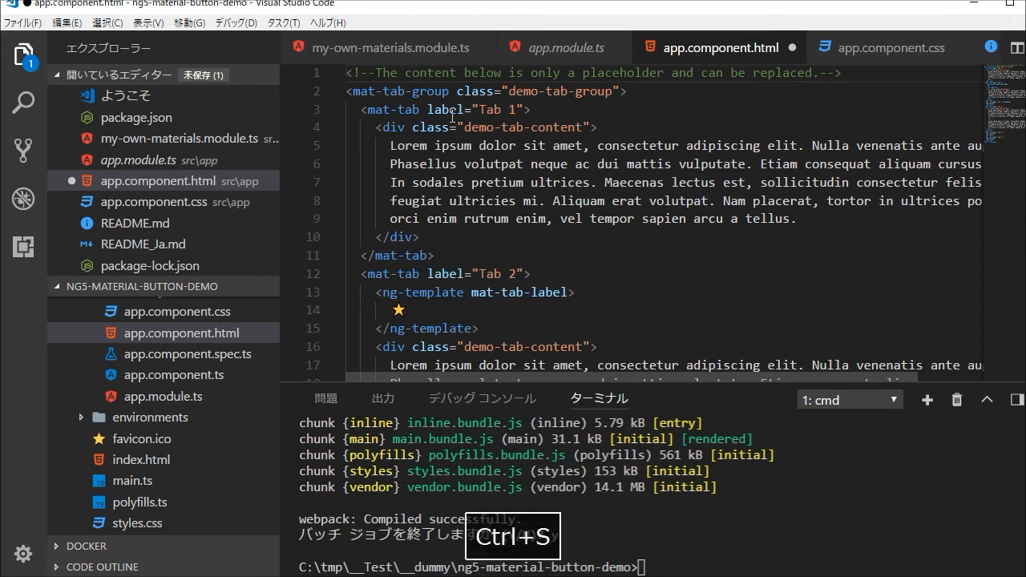
pyautogui.press('ctrl+s')
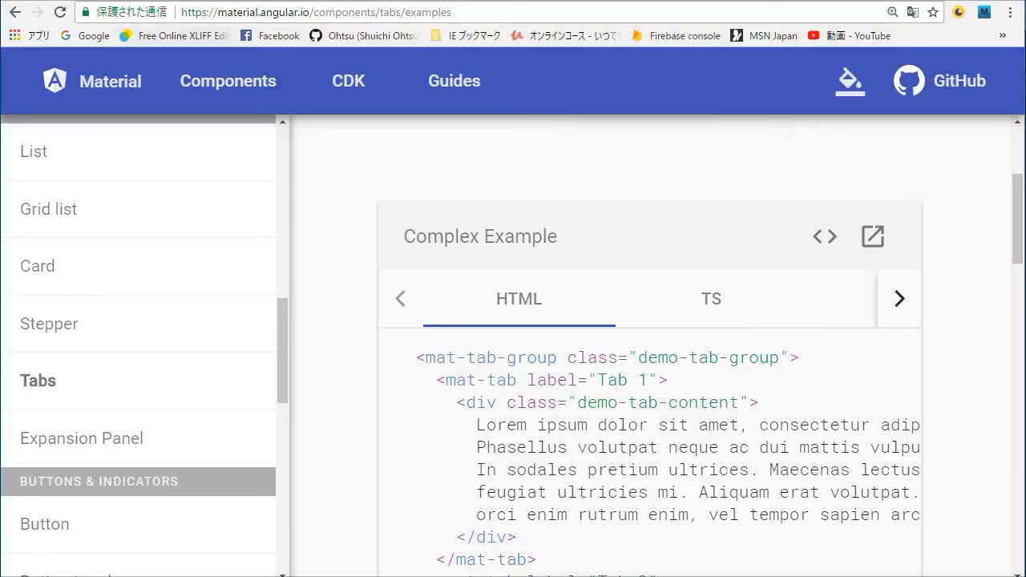
# Switch to the localhost:4200 tab showing the running app.
pyautogui.click(316, 11)
pyautogui.write('localhost:4200')
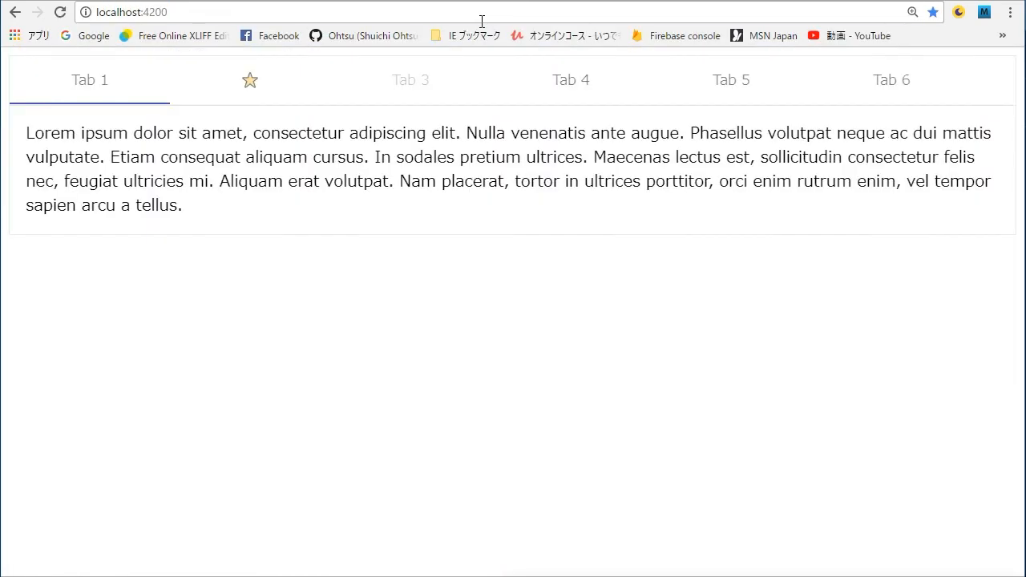
pyautogui.moveTo(13, 174)
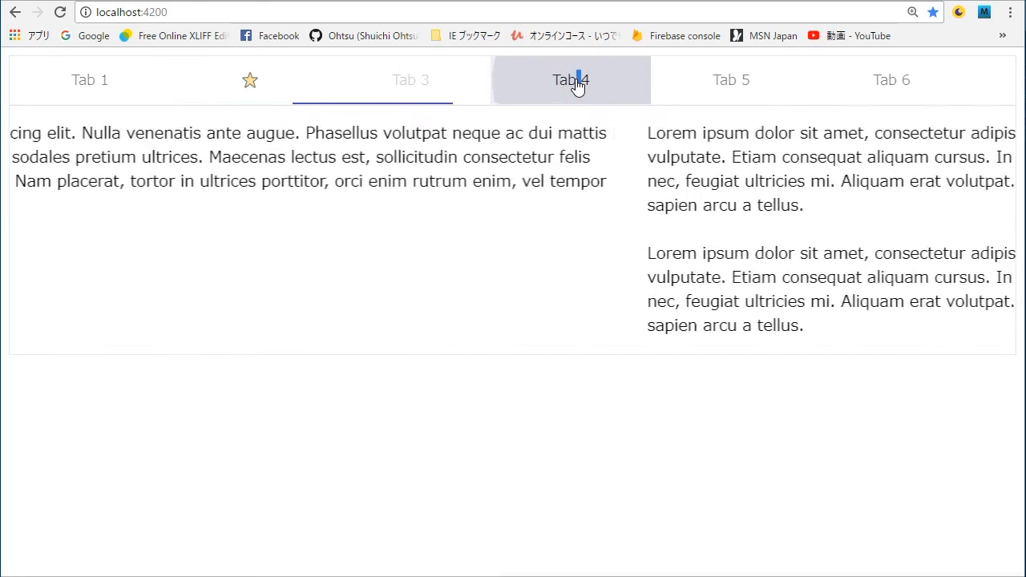
# Cycle through Tab 4, Tab 5, Tab 6, back to Tab 1 and again to Tab 6 to verify switching.
pyautogui.click(571, 80)
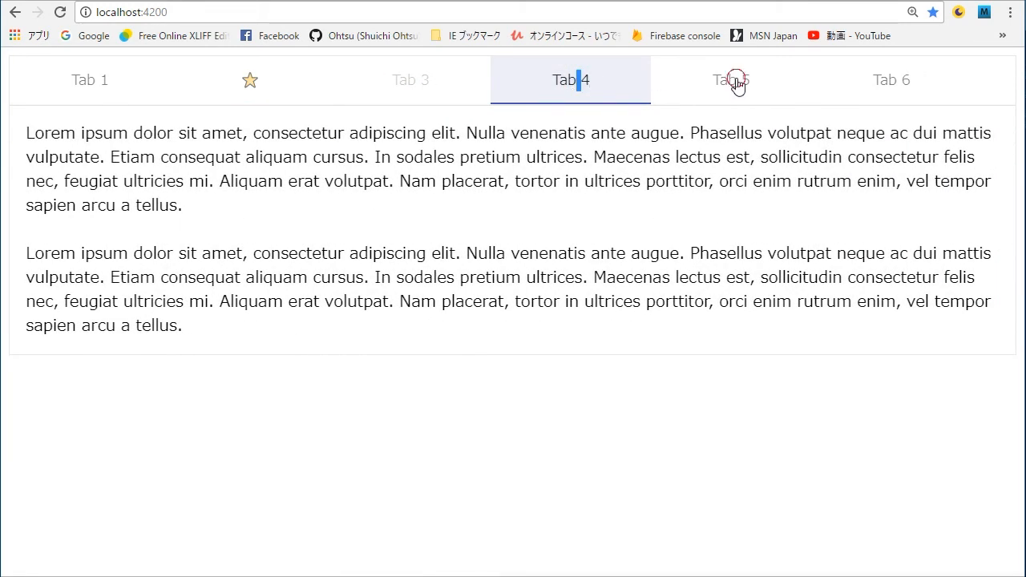
pyautogui.click(731, 80)
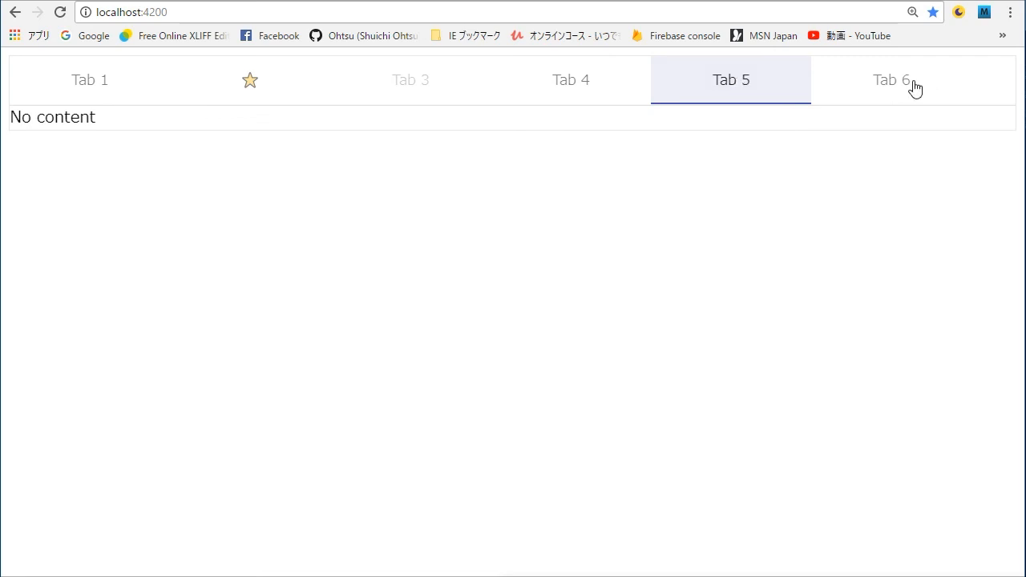
pyautogui.click(891, 81)
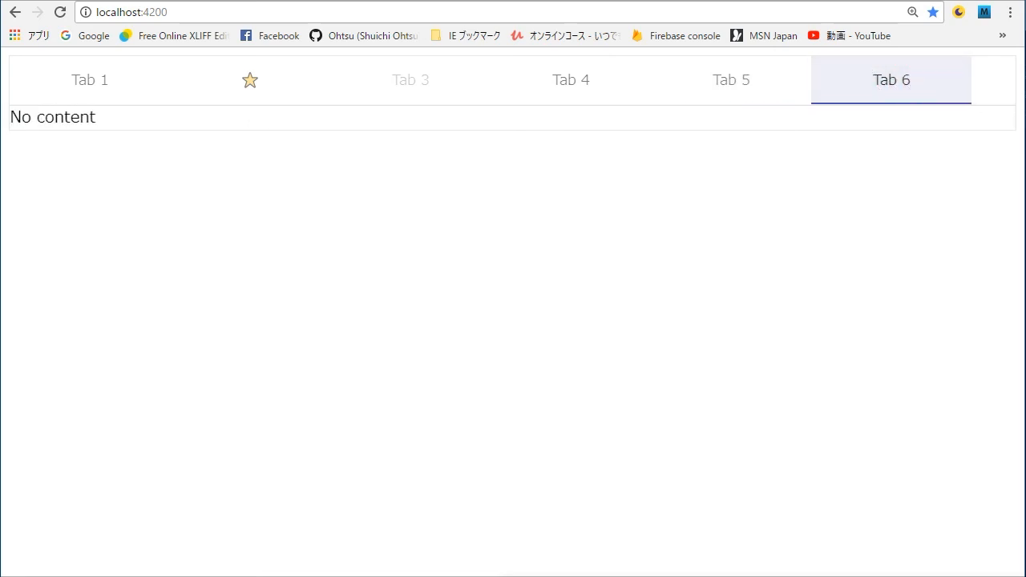
pyautogui.click(90, 80)
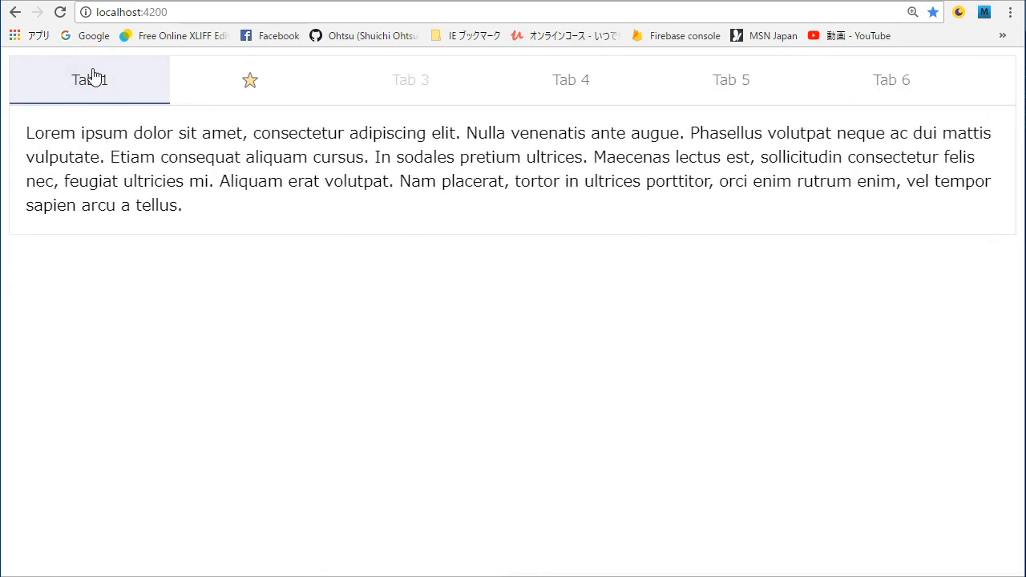
pyautogui.click(250, 80)
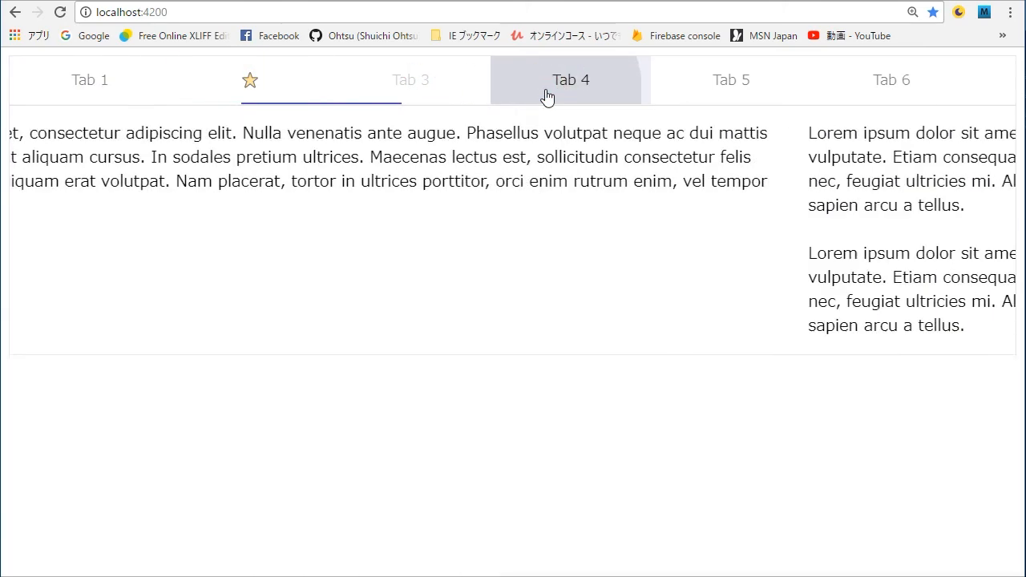
pyautogui.click(731, 80)
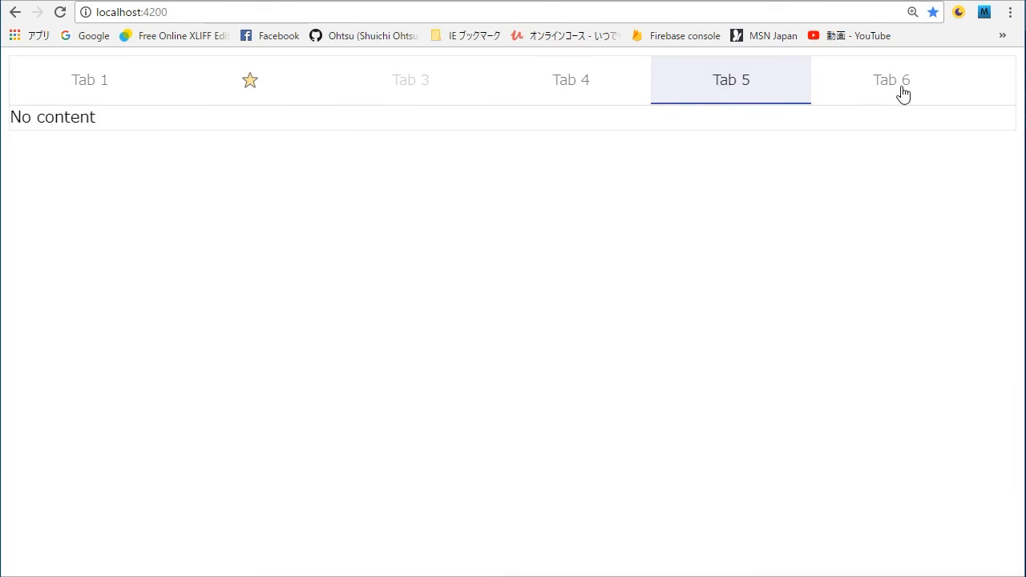
pyautogui.click(891, 81)
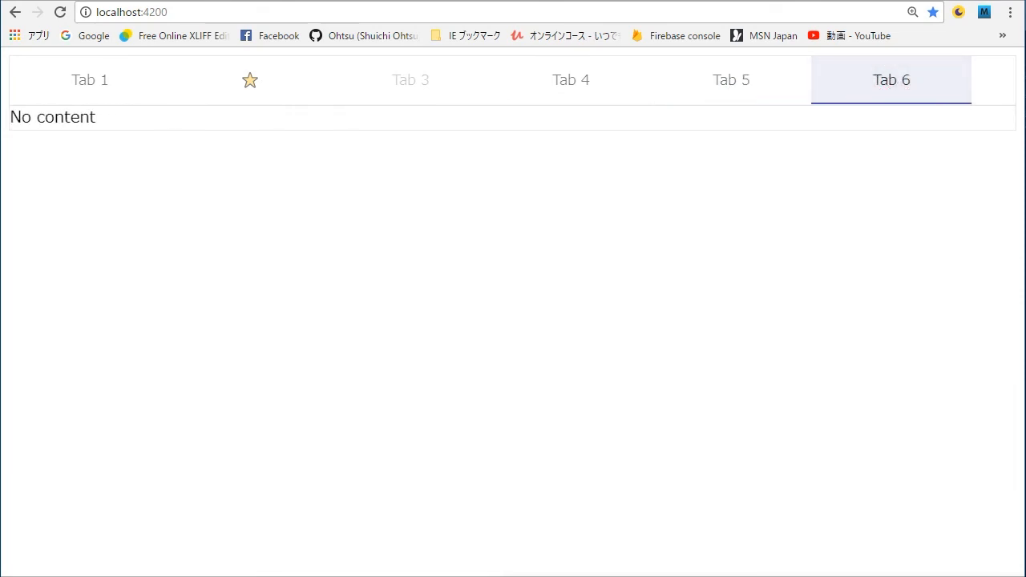